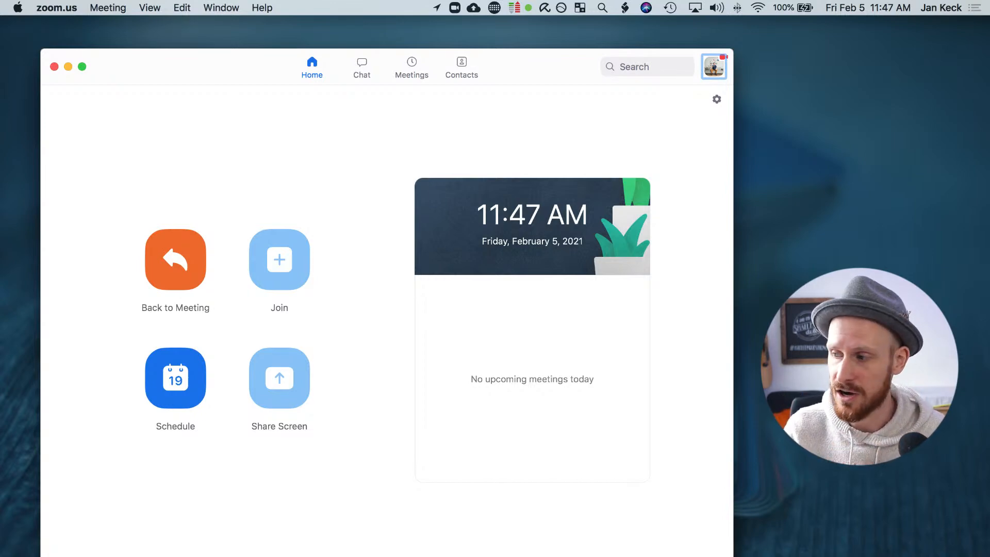
{"action": "mouse_move", "coordinate": [802, 194]}
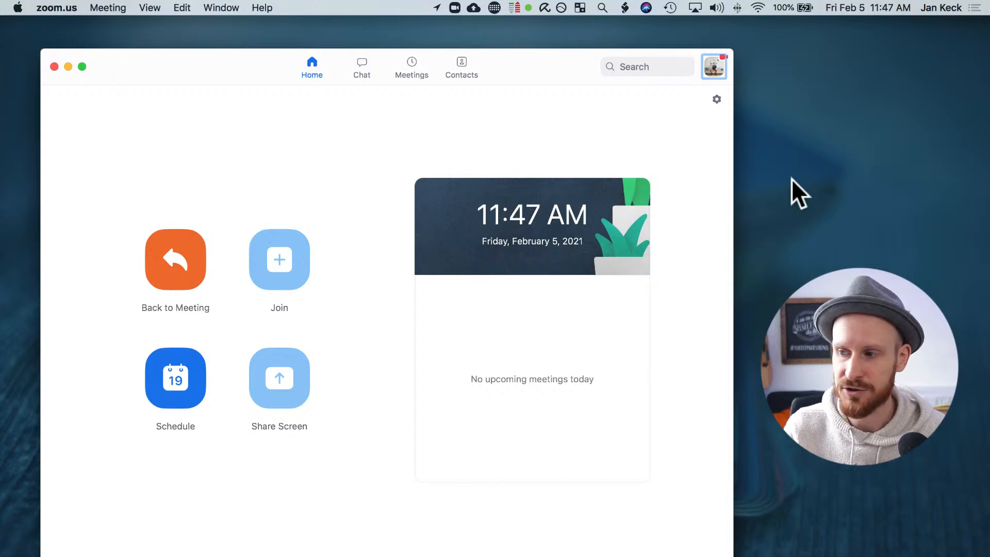
{"action": "mouse_move", "coordinate": [53, 16]}
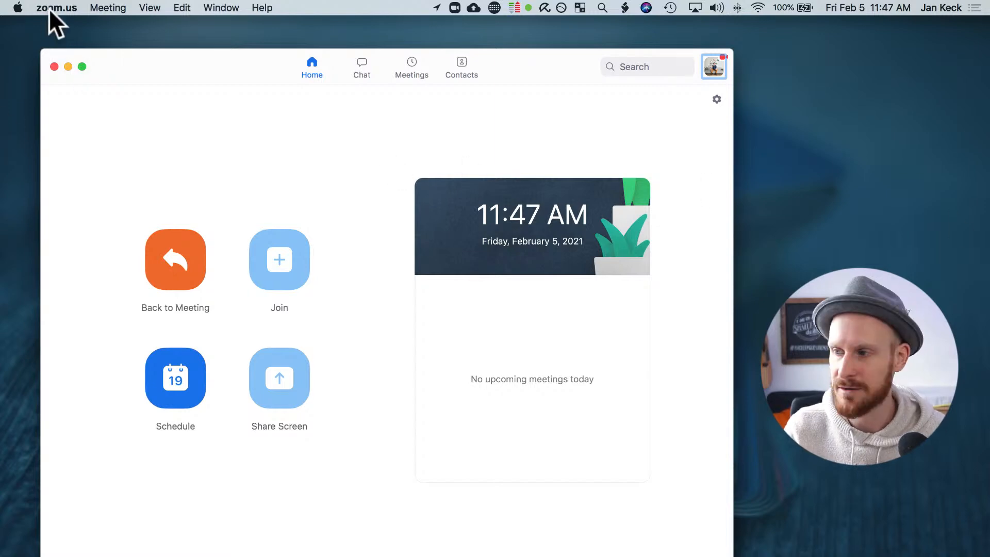
Check for Zoom updates from the main menu and dismiss the up-to-date notice
{"action": "left_click", "coordinate": [57, 8]}
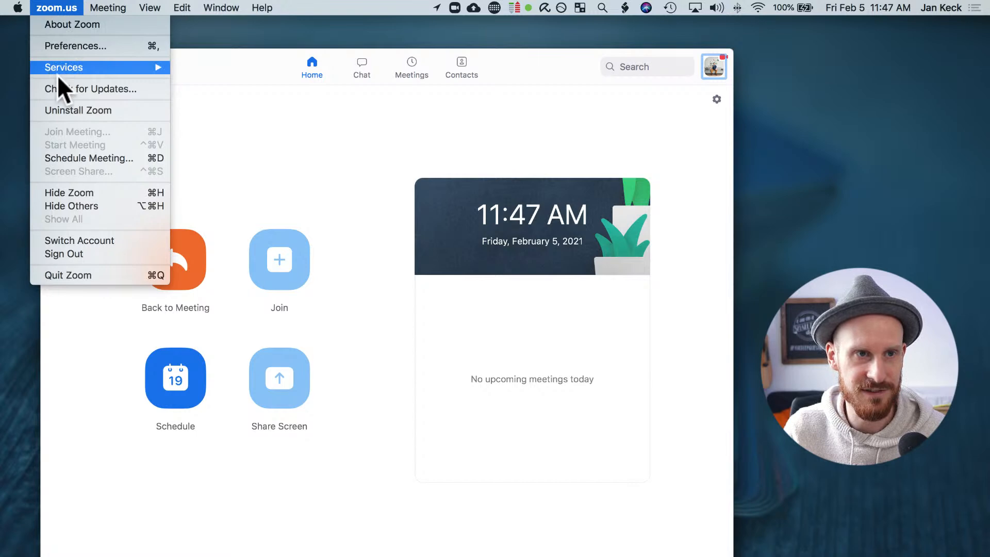
{"action": "mouse_move", "coordinate": [98, 88]}
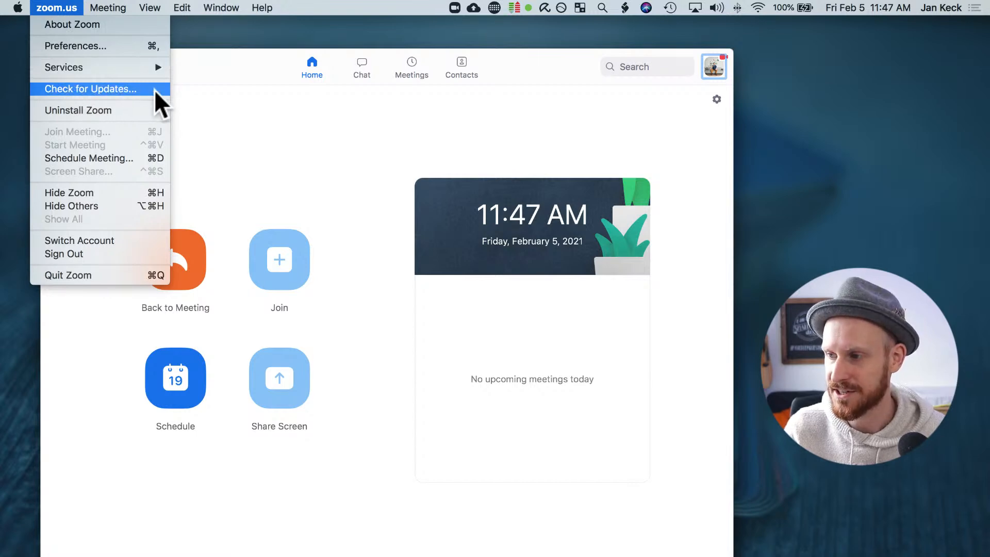
{"action": "left_click", "coordinate": [90, 88]}
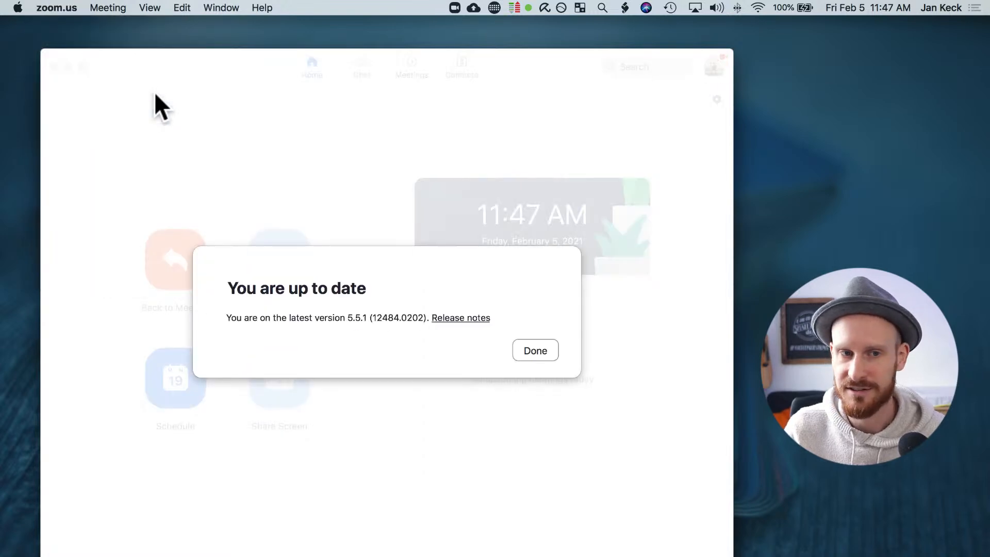
{"action": "mouse_move", "coordinate": [534, 350]}
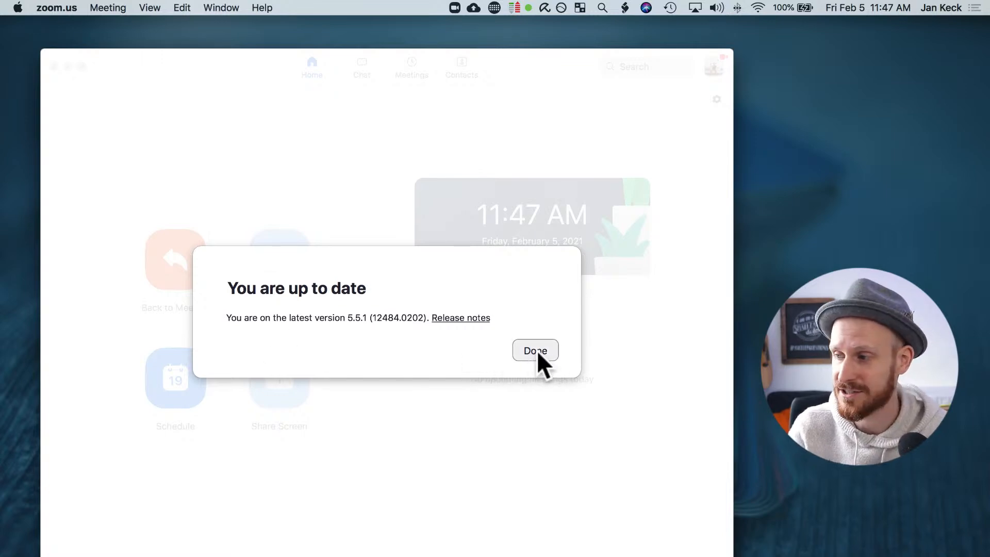
{"action": "left_click", "coordinate": [535, 351]}
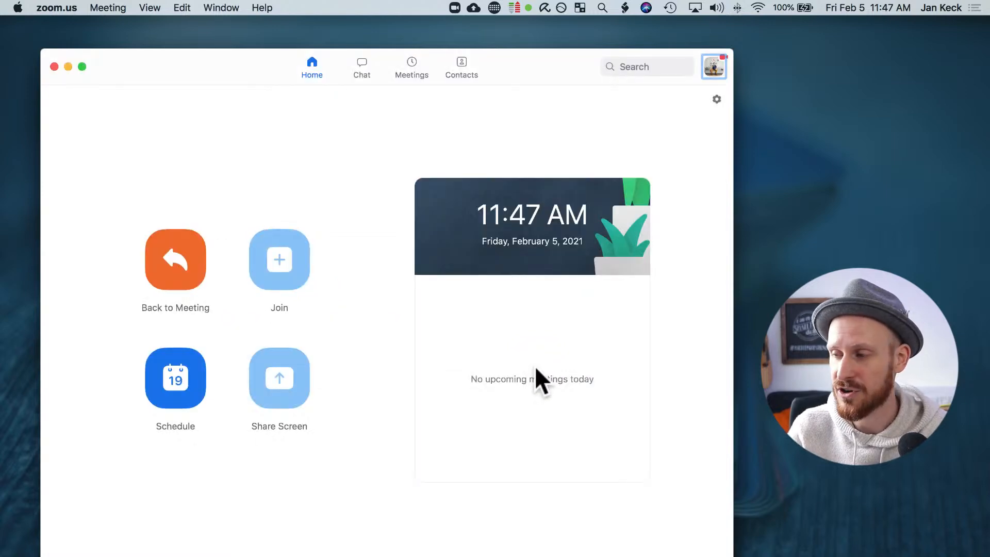
{"action": "mouse_move", "coordinate": [534, 376]}
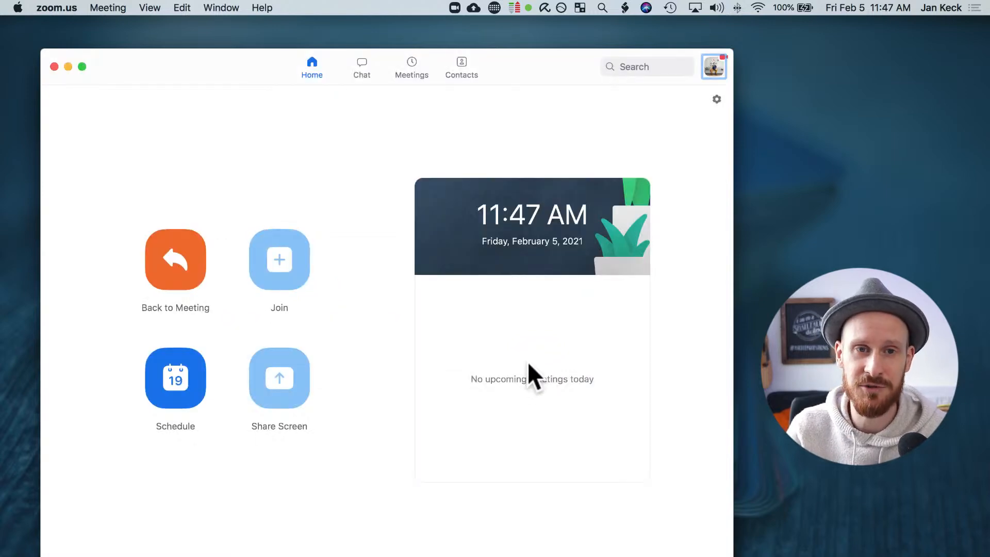
{"action": "mouse_move", "coordinate": [714, 72]}
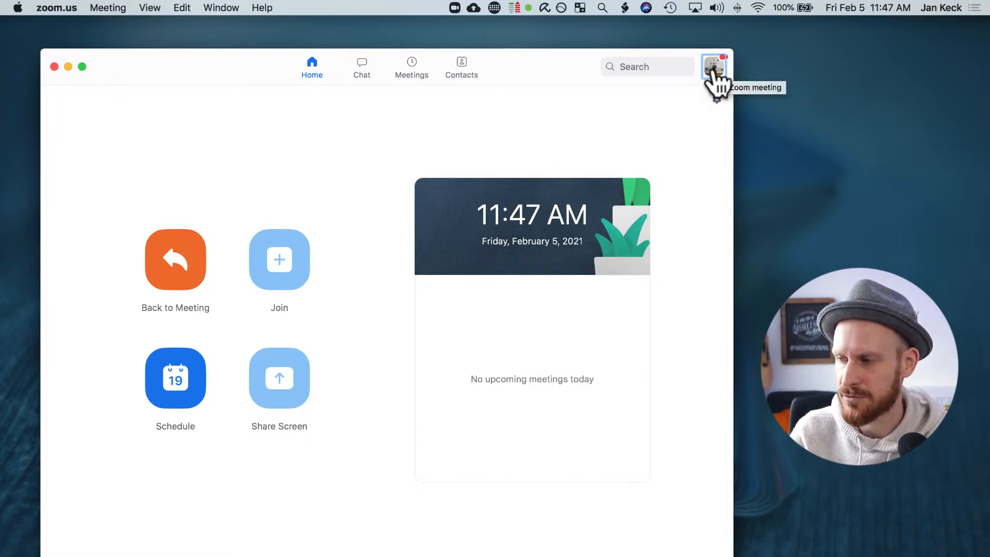
Recheck updates from the account menu (version 5.5.1), then return to the meeting's reactions panel
{"action": "left_click", "coordinate": [714, 67]}
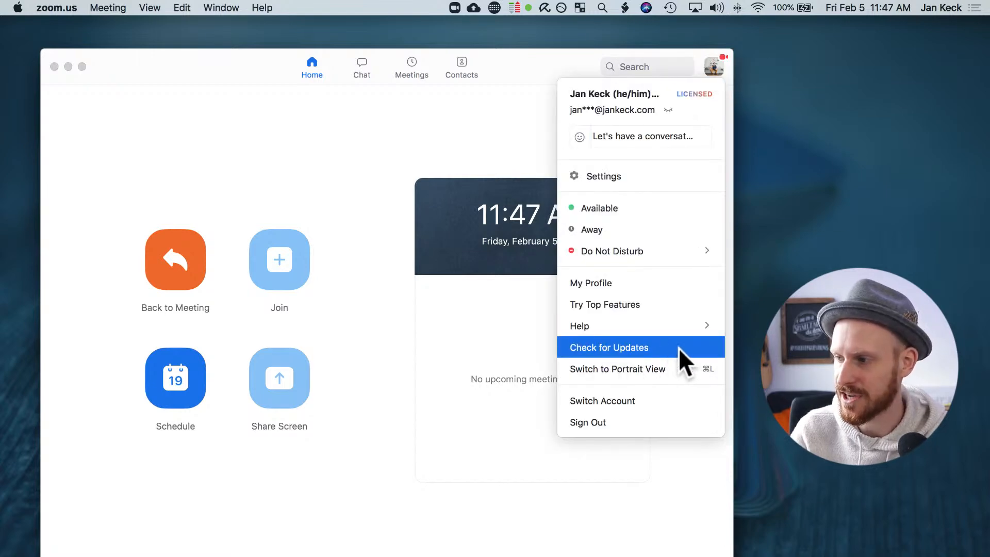
{"action": "left_click", "coordinate": [608, 347]}
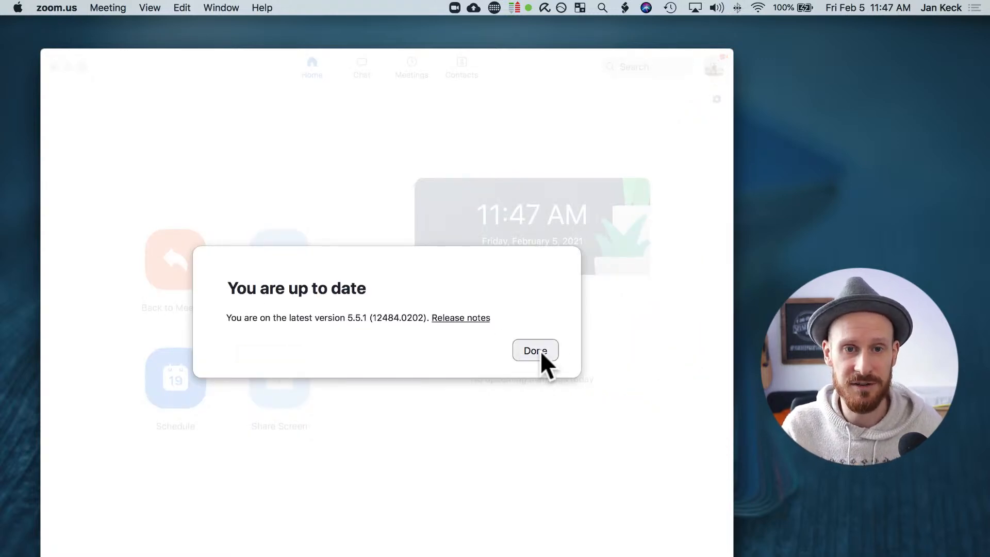
{"action": "mouse_move", "coordinate": [347, 319]}
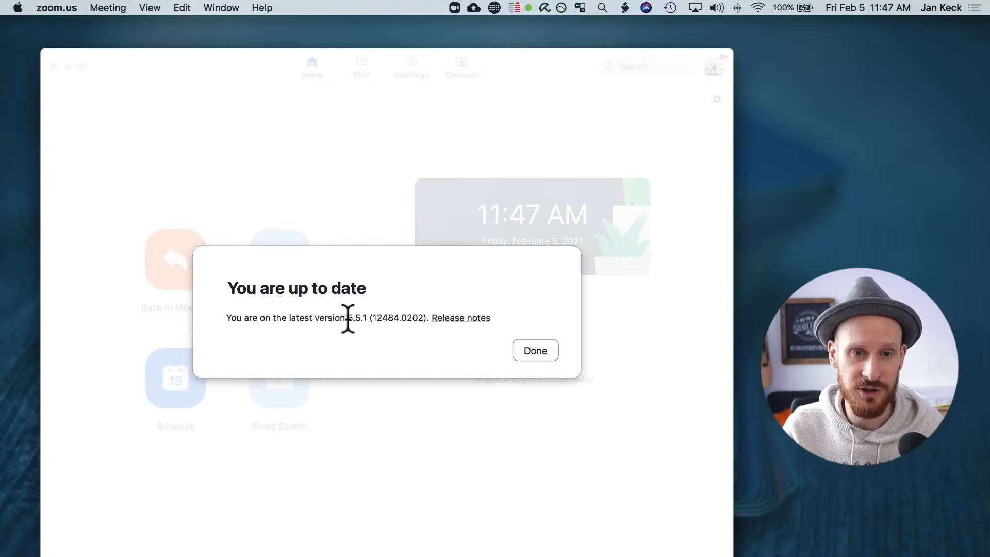
{"action": "double_click", "coordinate": [354, 318]}
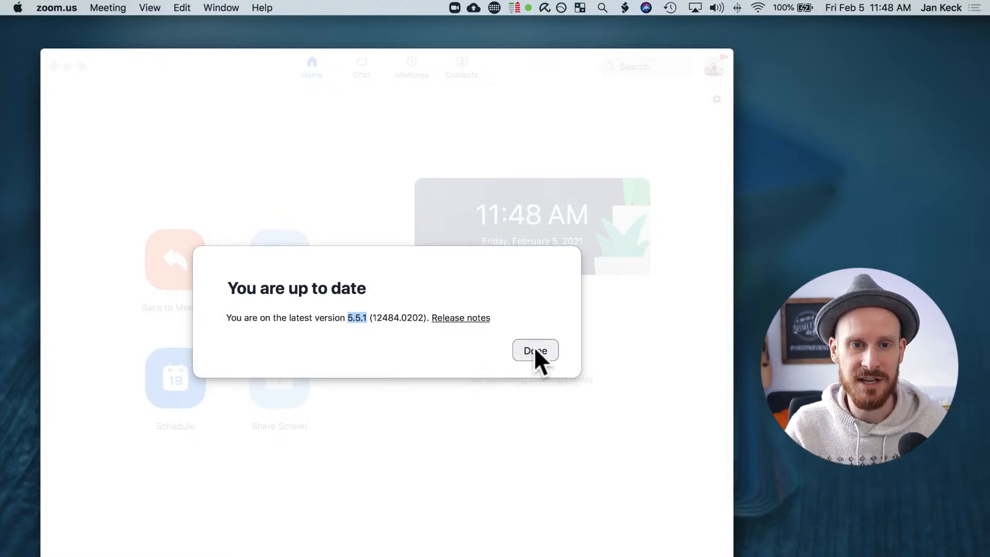
{"action": "left_click", "coordinate": [534, 351]}
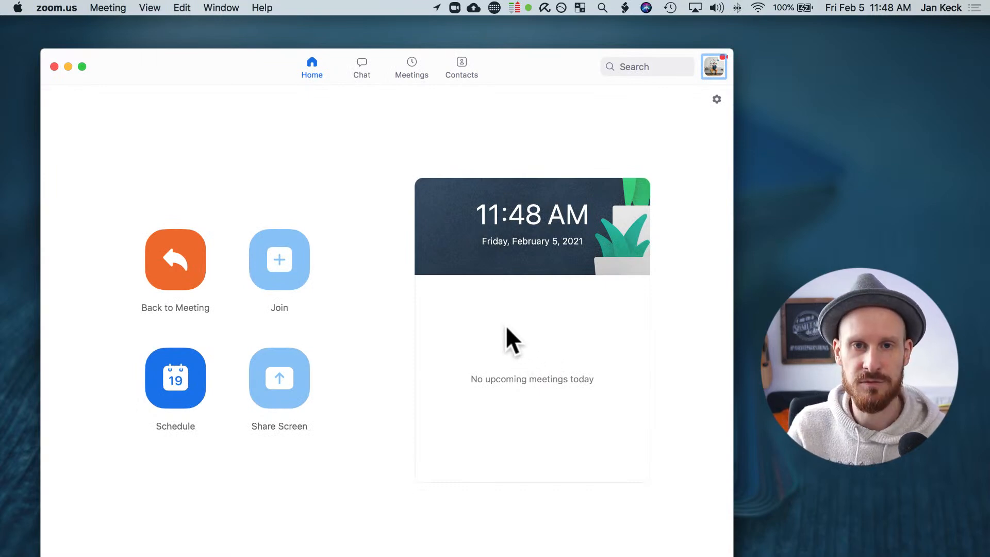
{"action": "mouse_move", "coordinate": [541, 332]}
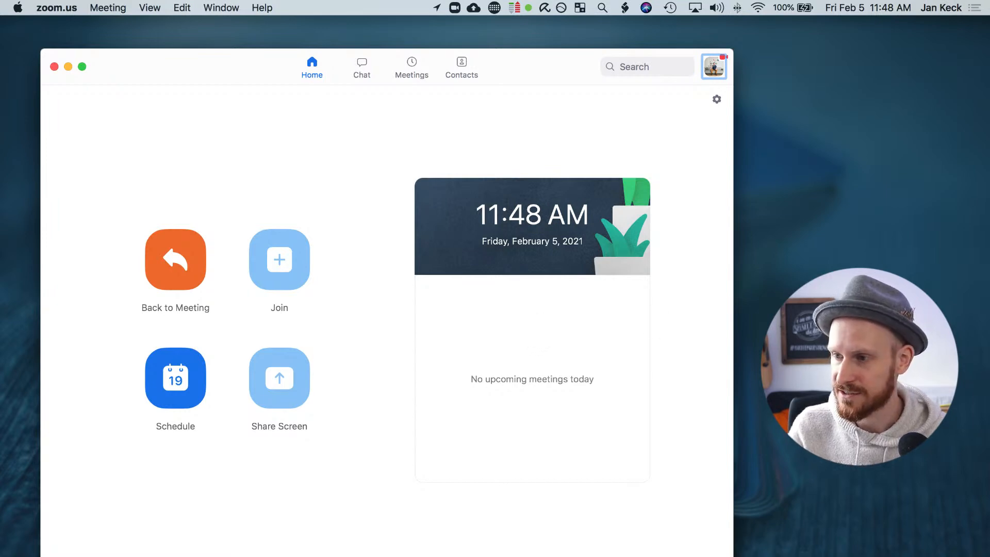
{"action": "mouse_move", "coordinate": [613, 287]}
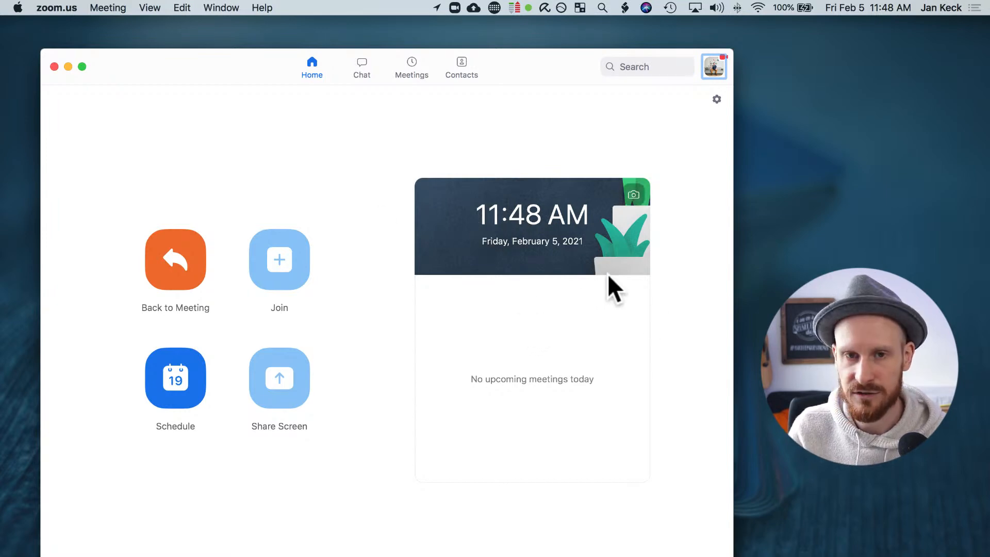
{"action": "left_click", "coordinate": [175, 259]}
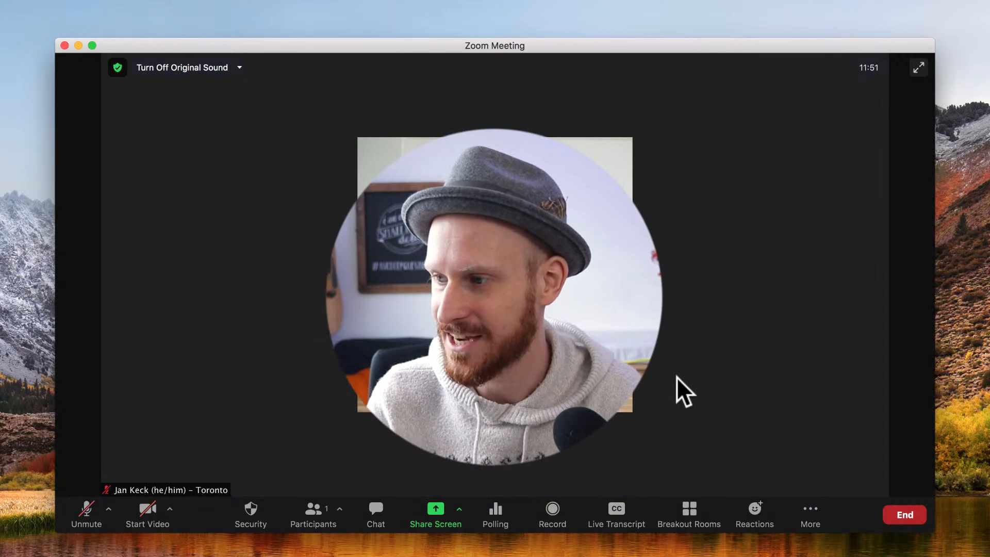
{"action": "mouse_move", "coordinate": [808, 405]}
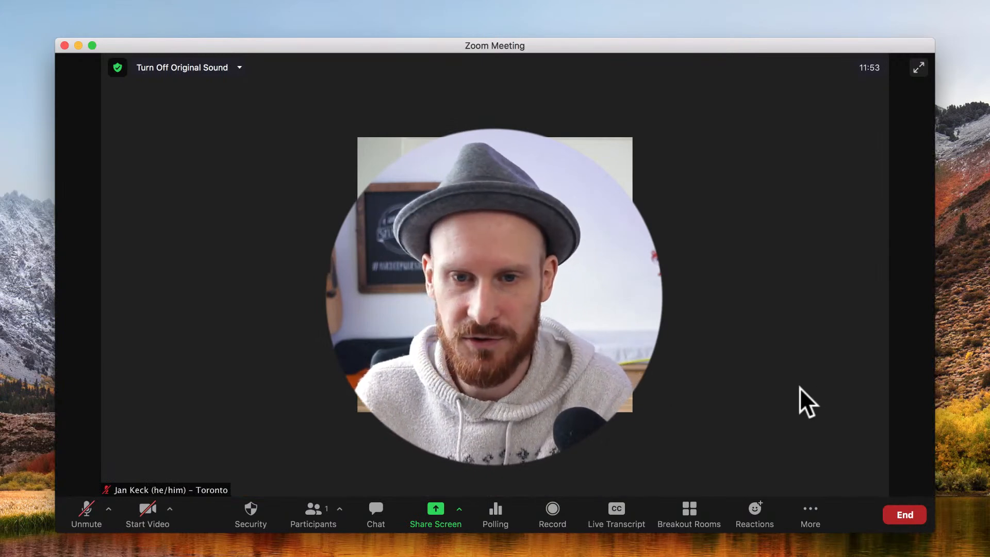
{"action": "left_click", "coordinate": [753, 511]}
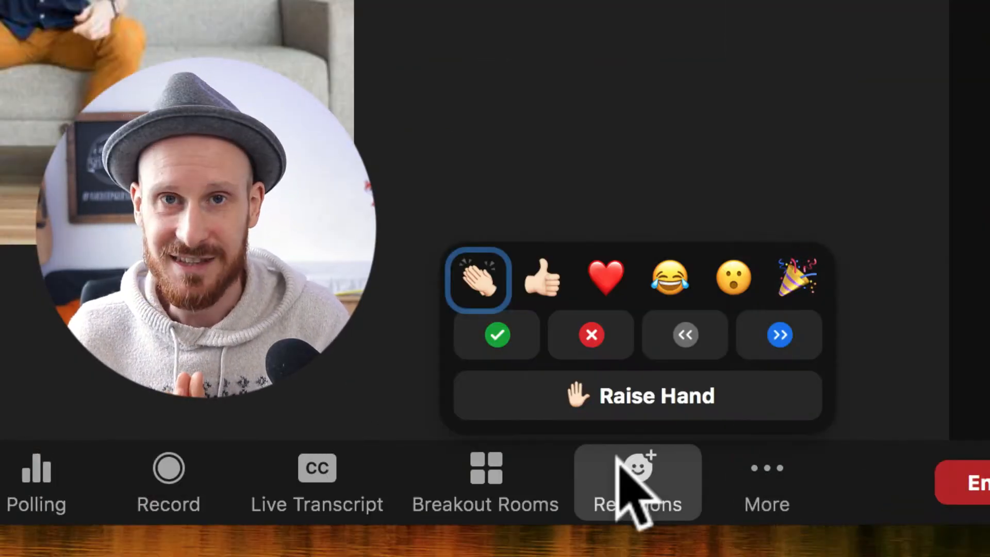
{"action": "mouse_move", "coordinate": [478, 284]}
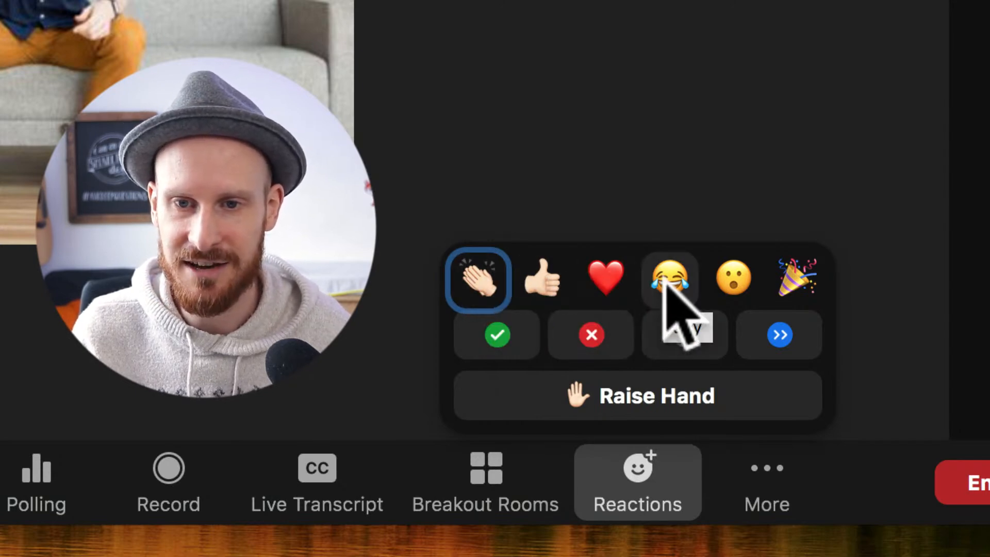
{"action": "mouse_move", "coordinate": [734, 278]}
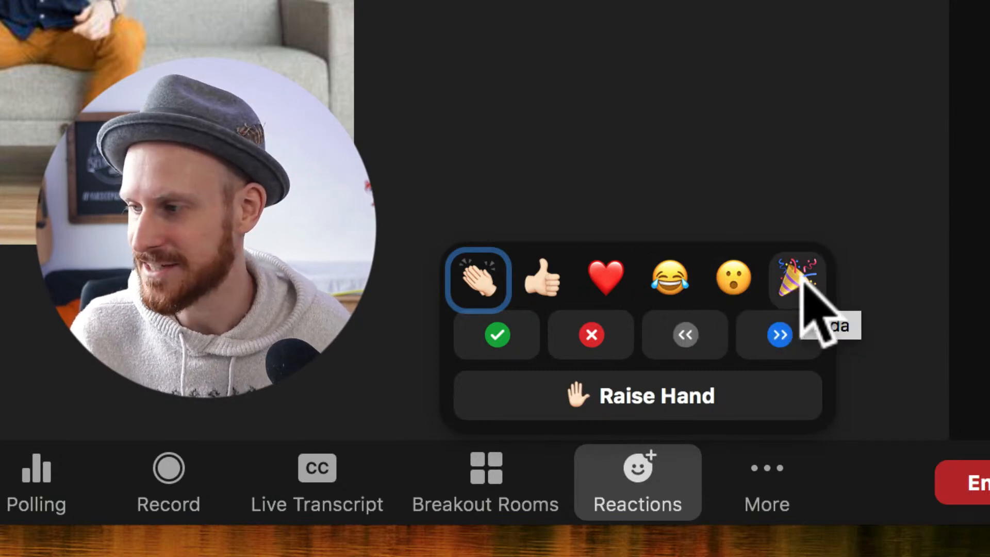
{"action": "mouse_move", "coordinate": [518, 316]}
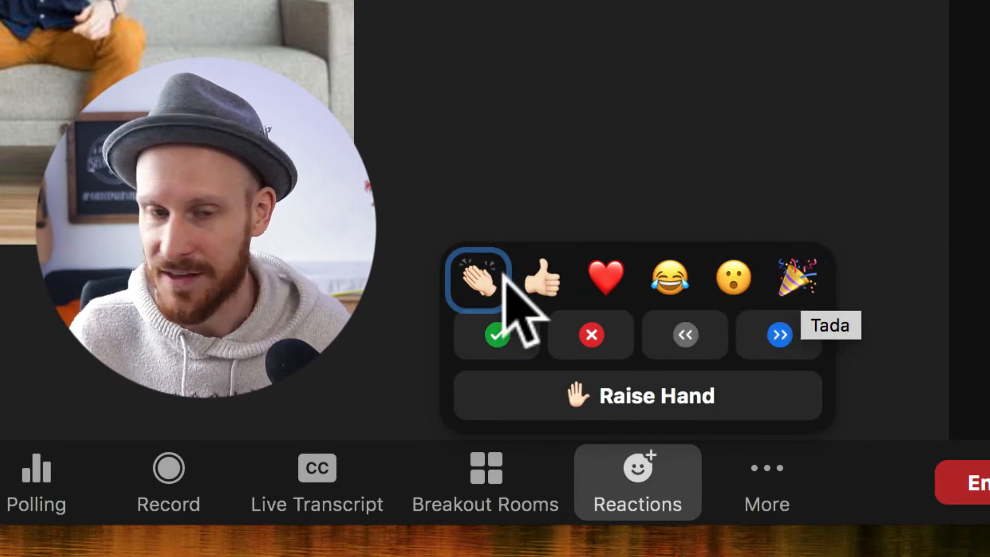
{"action": "mouse_move", "coordinate": [574, 373]}
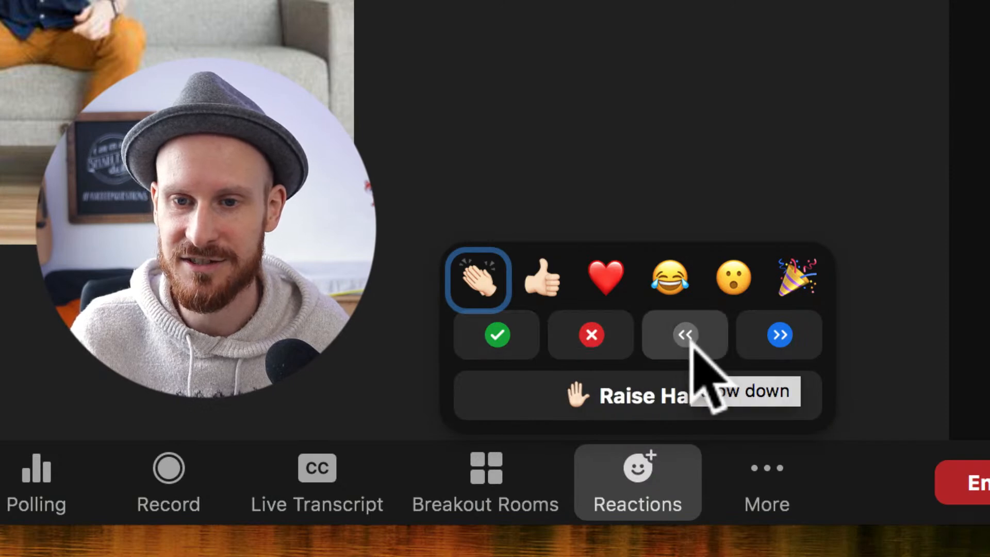
{"action": "mouse_move", "coordinate": [779, 335]}
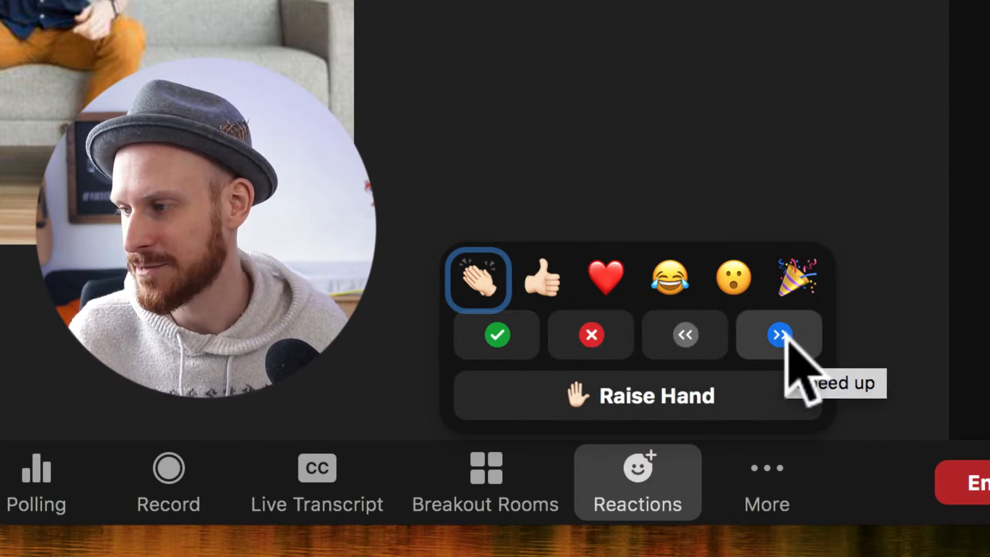
{"action": "mouse_move", "coordinate": [631, 416]}
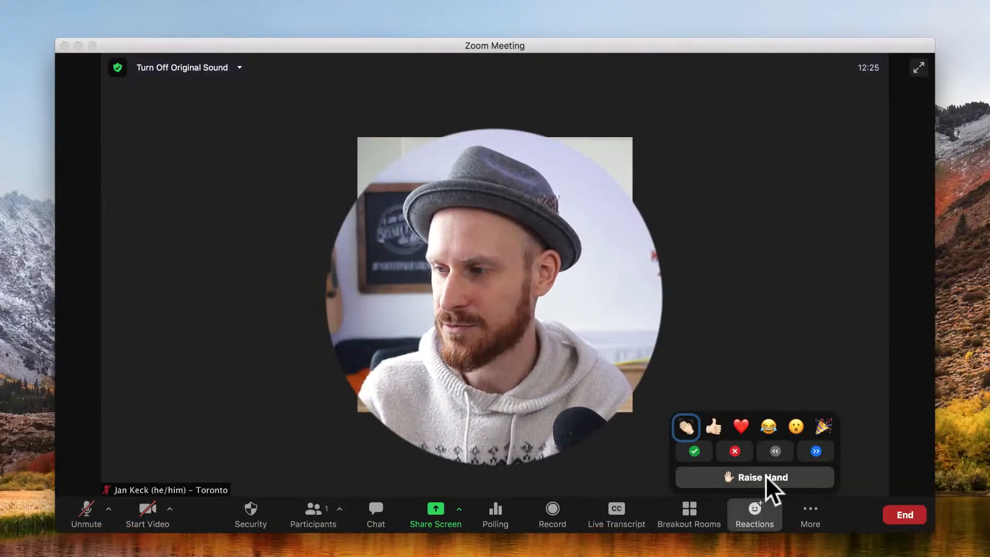
{"action": "left_click", "coordinate": [686, 426]}
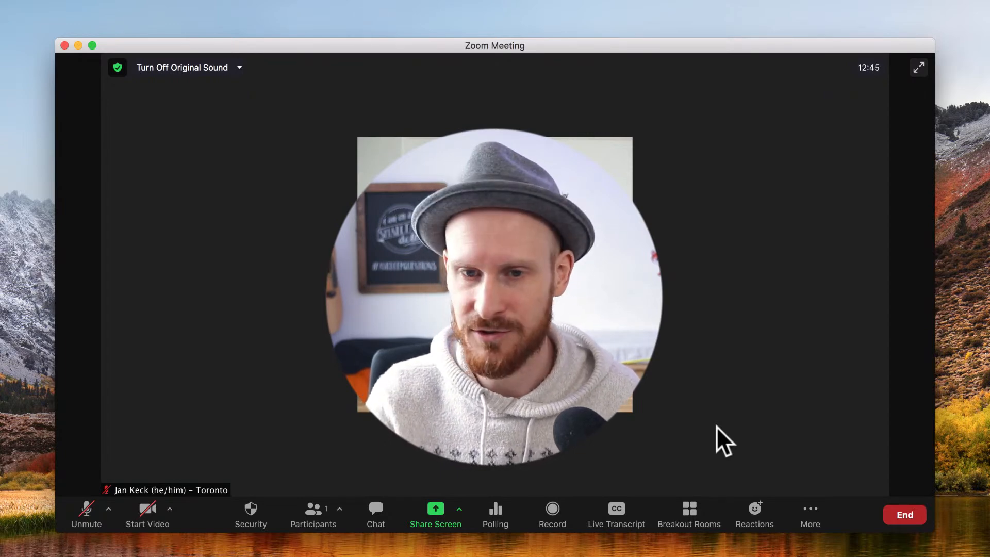
{"action": "left_click", "coordinate": [754, 509]}
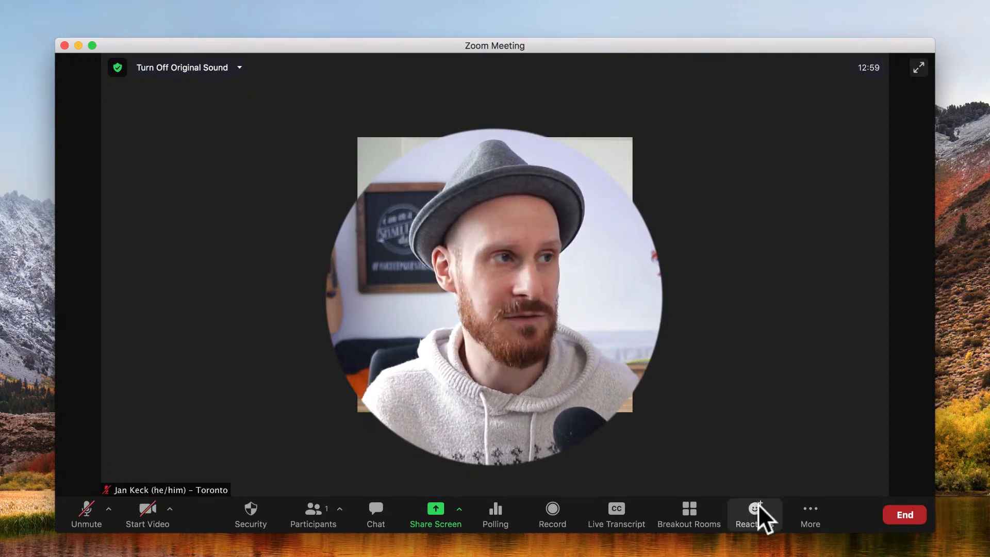
{"action": "left_click", "coordinate": [754, 514]}
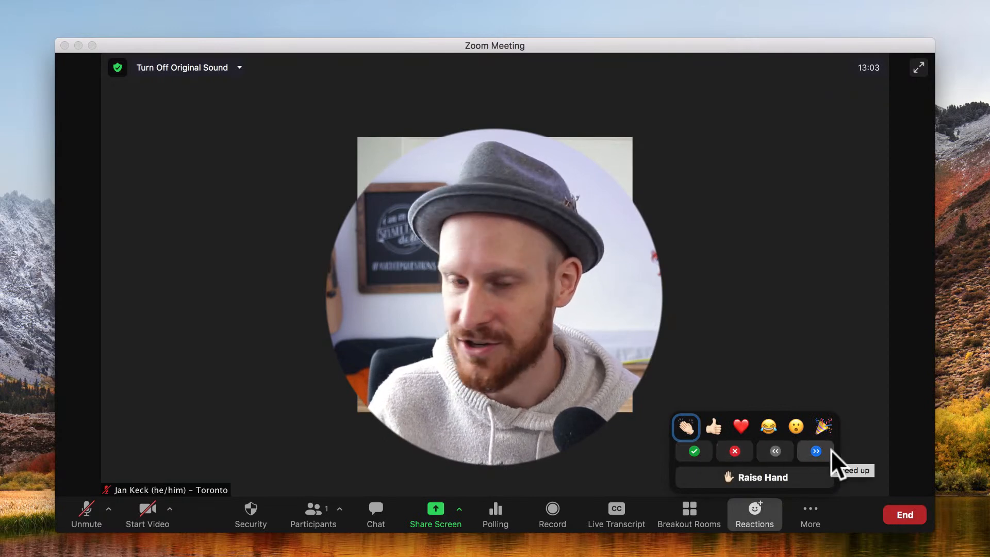
{"action": "left_click", "coordinate": [693, 450]}
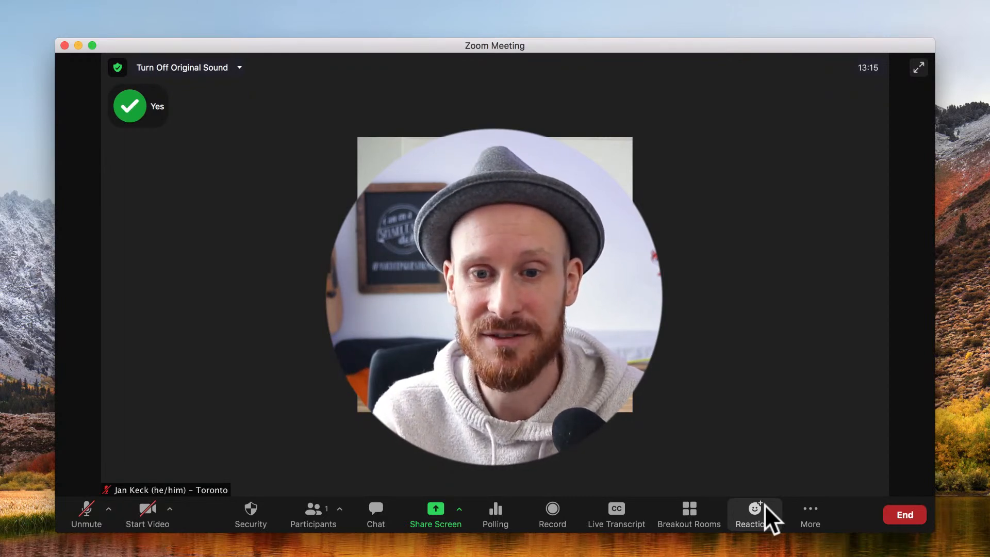
{"action": "left_click", "coordinate": [754, 514]}
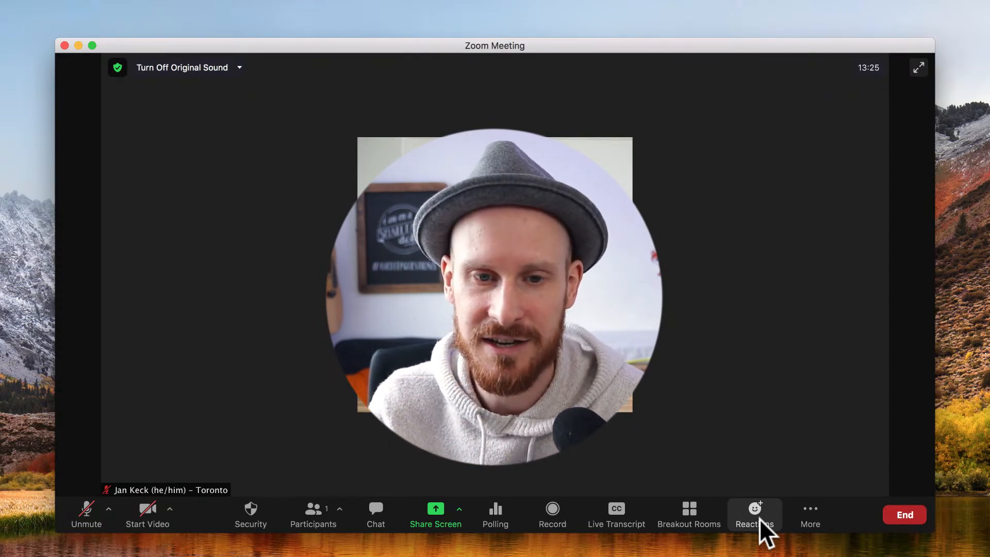
{"action": "left_click", "coordinate": [754, 514]}
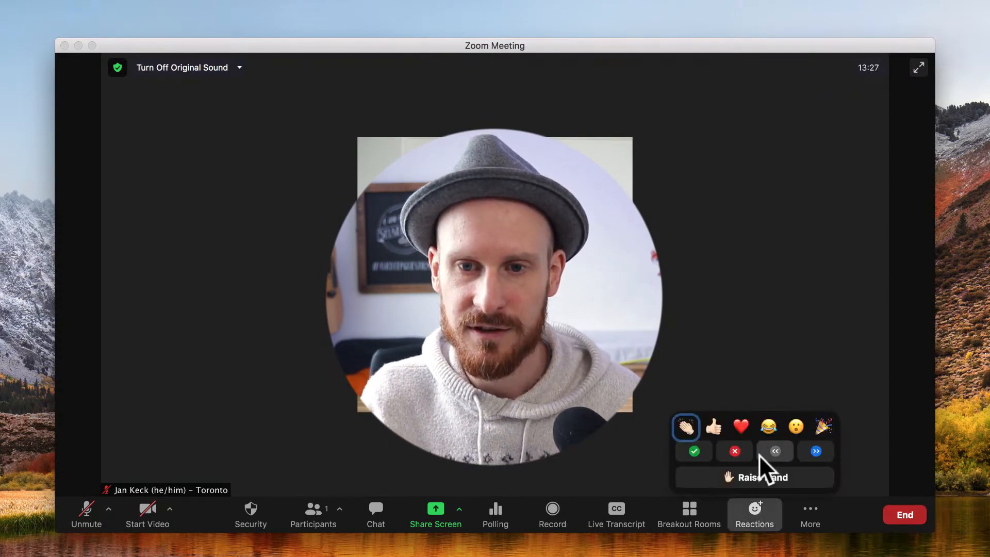
{"action": "left_click", "coordinate": [774, 450]}
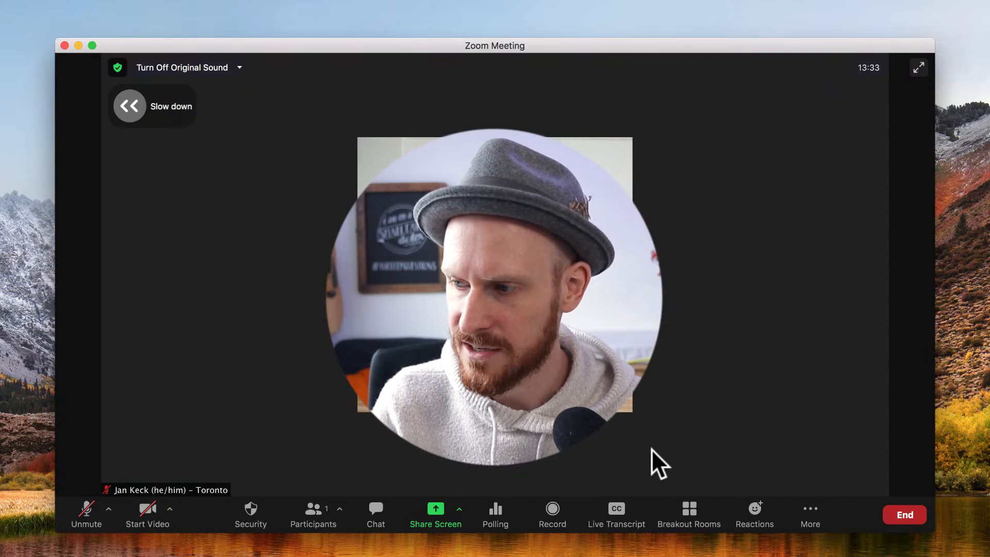
Open the participants list and change the feedback from Slow Down to Yes
{"action": "left_click", "coordinate": [312, 514]}
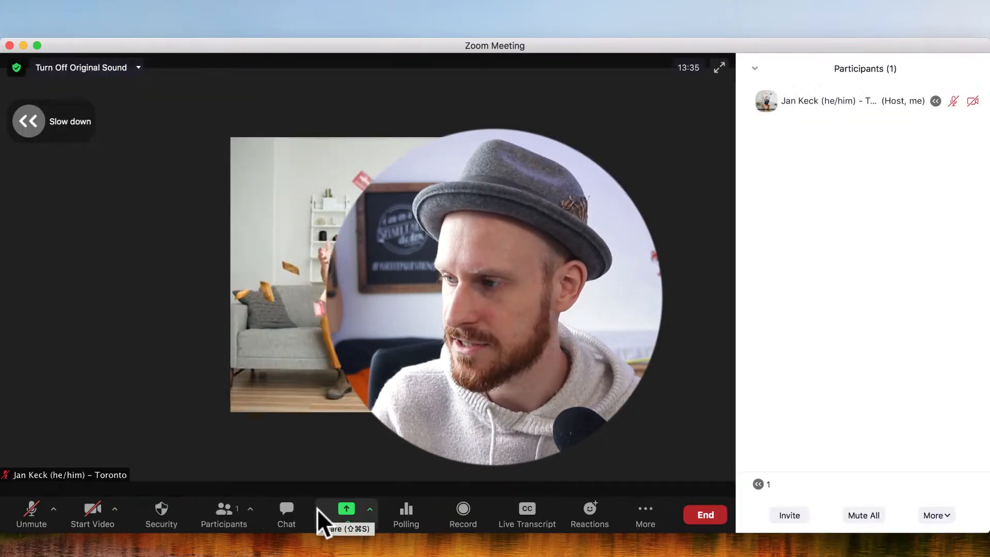
{"action": "mouse_move", "coordinate": [329, 484]}
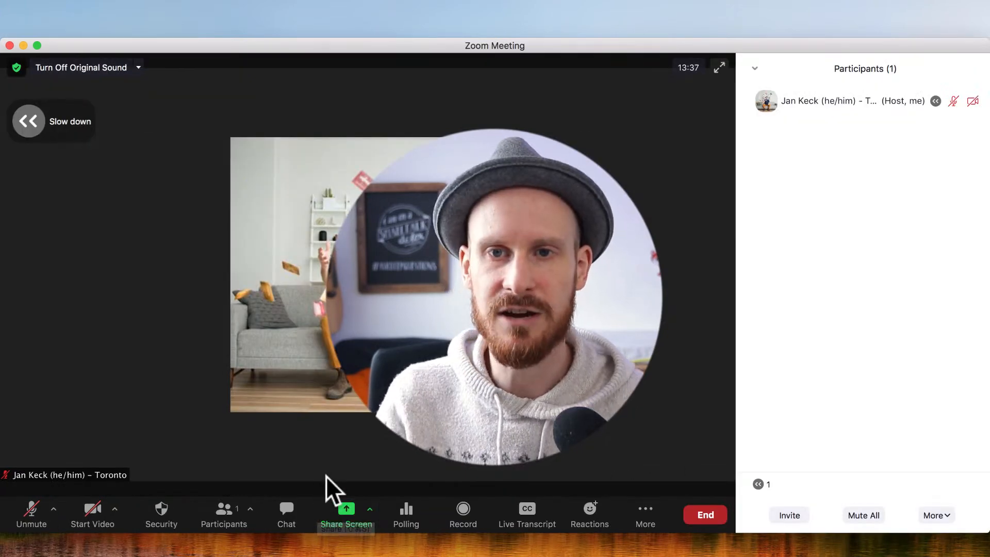
{"action": "mouse_move", "coordinate": [865, 228]}
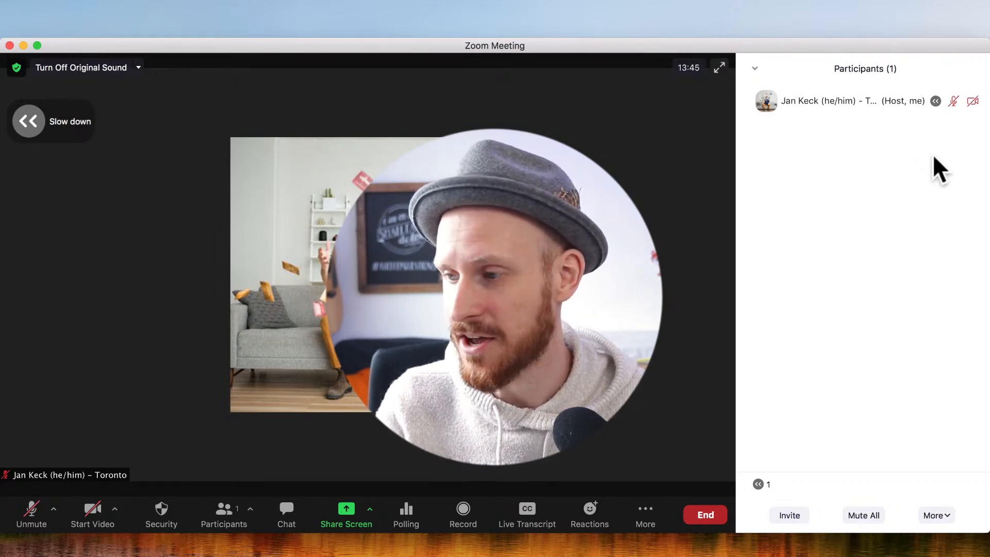
{"action": "mouse_move", "coordinate": [785, 498]}
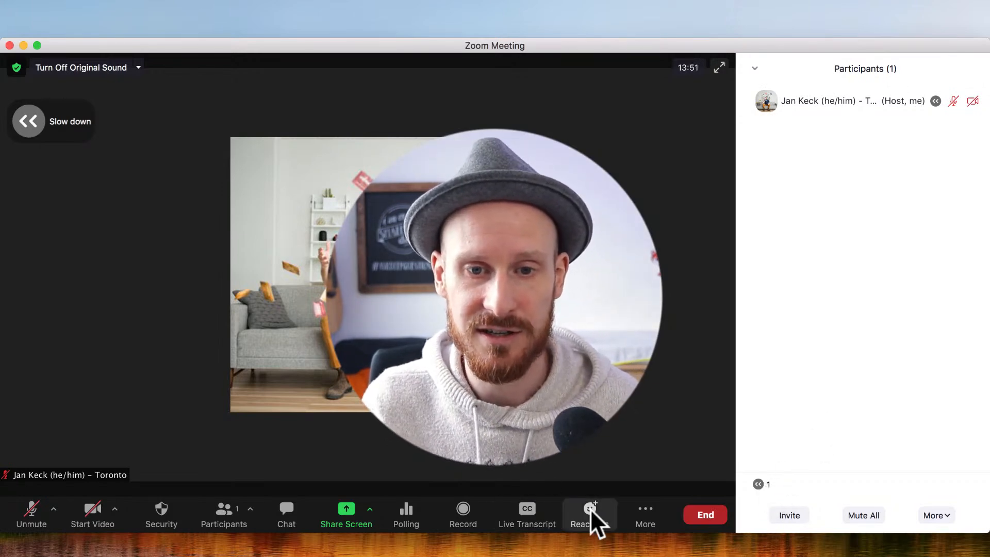
{"action": "left_click", "coordinate": [589, 512]}
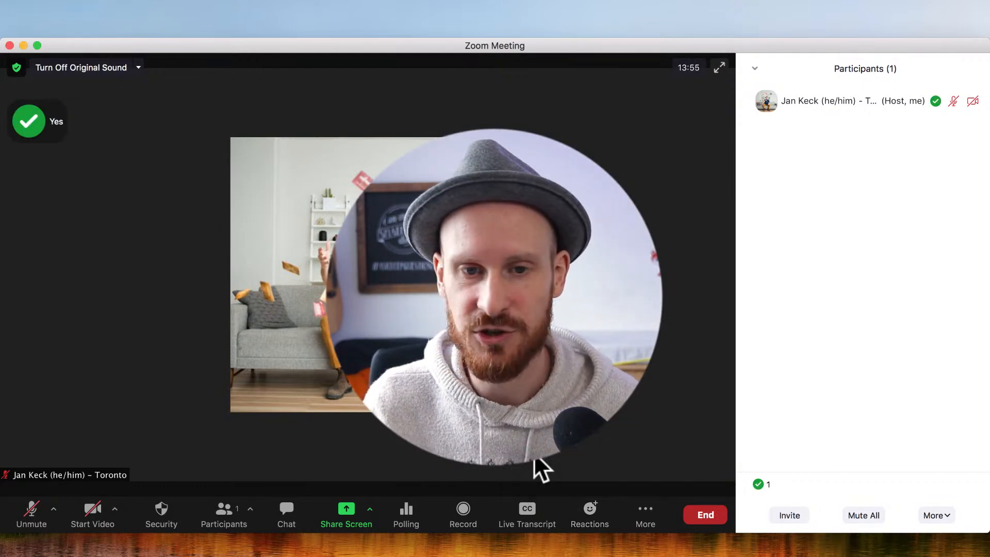
{"action": "mouse_move", "coordinate": [656, 372]}
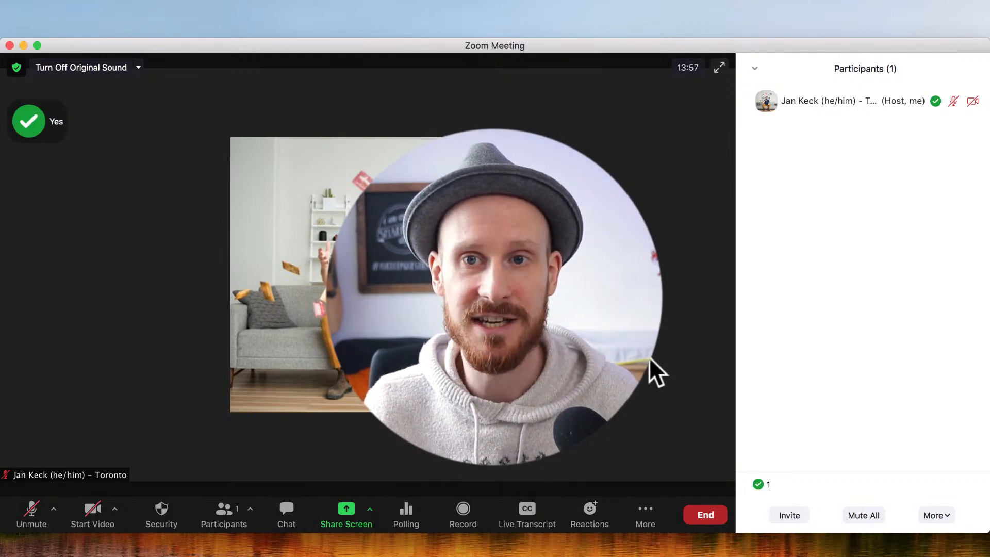
{"action": "mouse_move", "coordinate": [770, 498]}
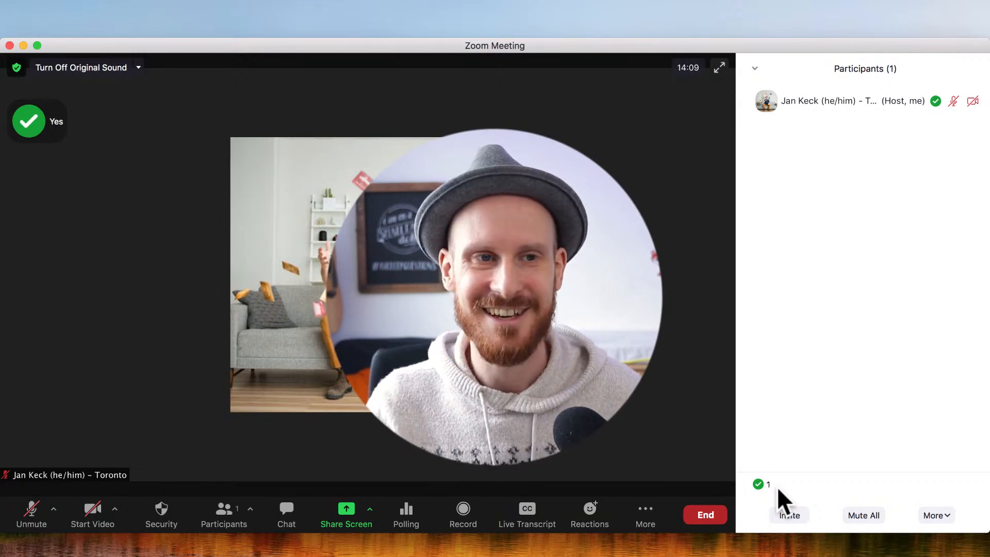
{"action": "mouse_move", "coordinate": [758, 467]}
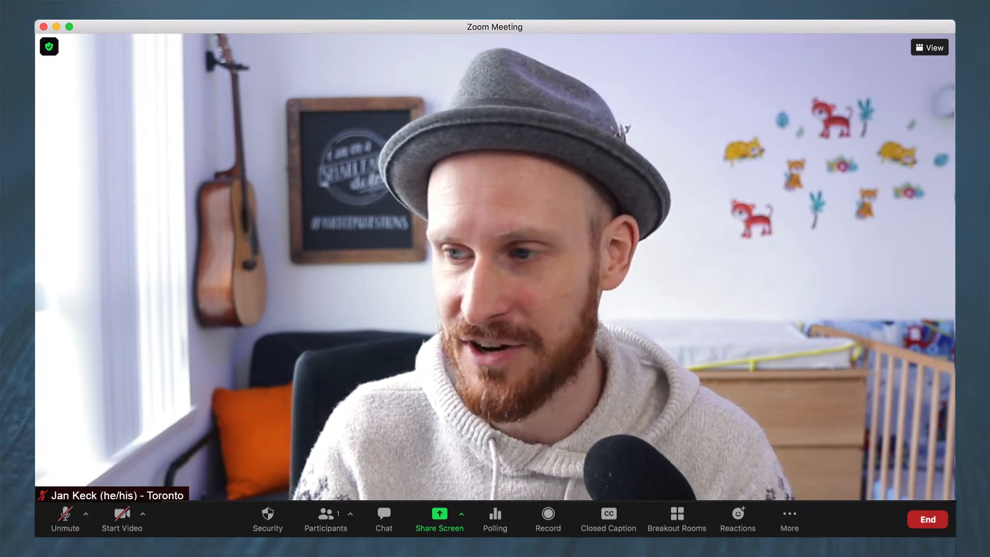
Close Participants and open Choose Virtual Background from the video options menu
{"action": "left_click", "coordinate": [326, 518]}
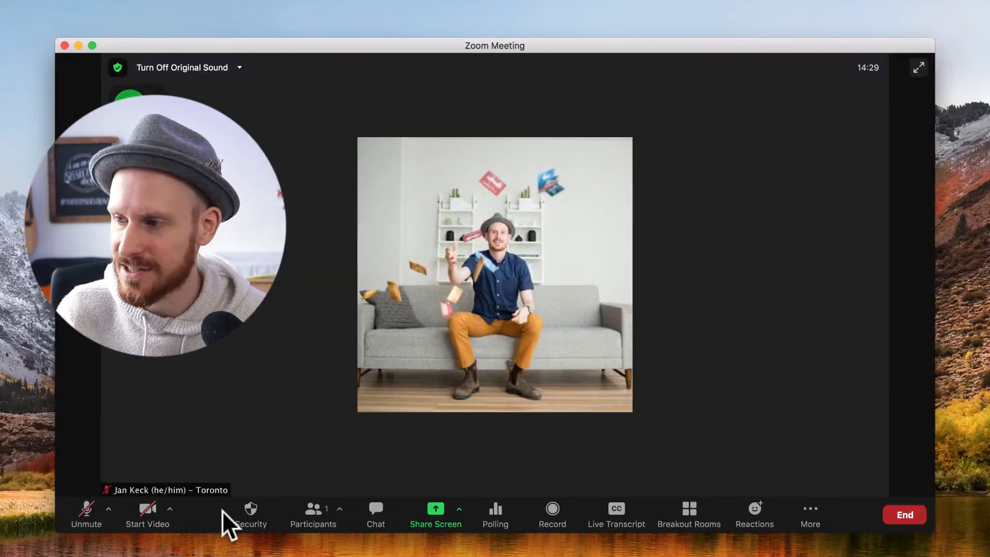
{"action": "mouse_move", "coordinate": [258, 452]}
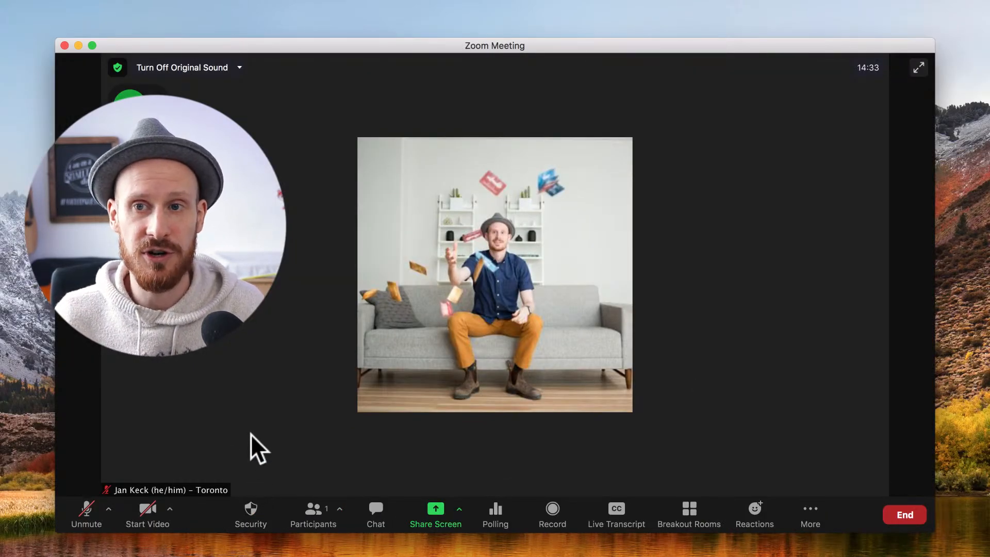
{"action": "mouse_move", "coordinate": [147, 515]}
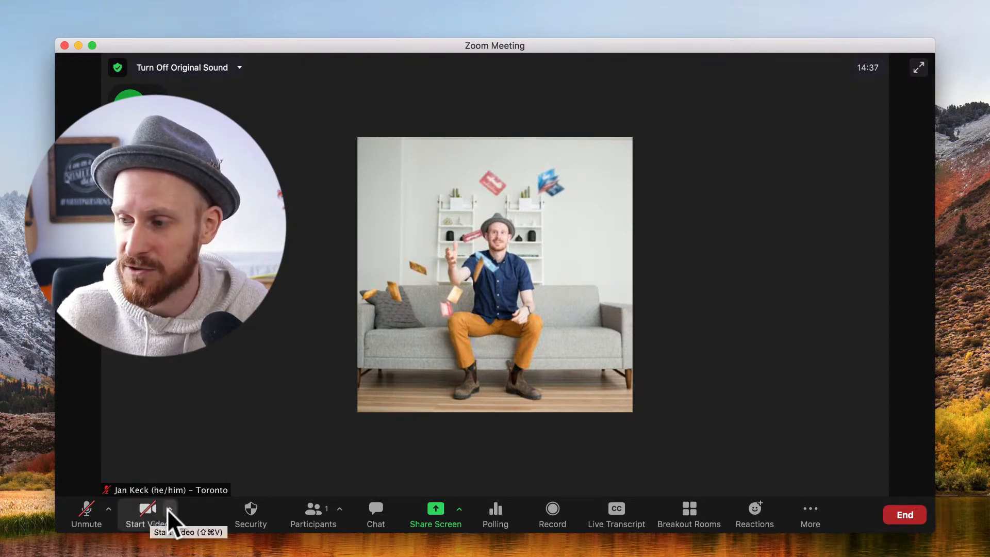
{"action": "left_click", "coordinate": [169, 513]}
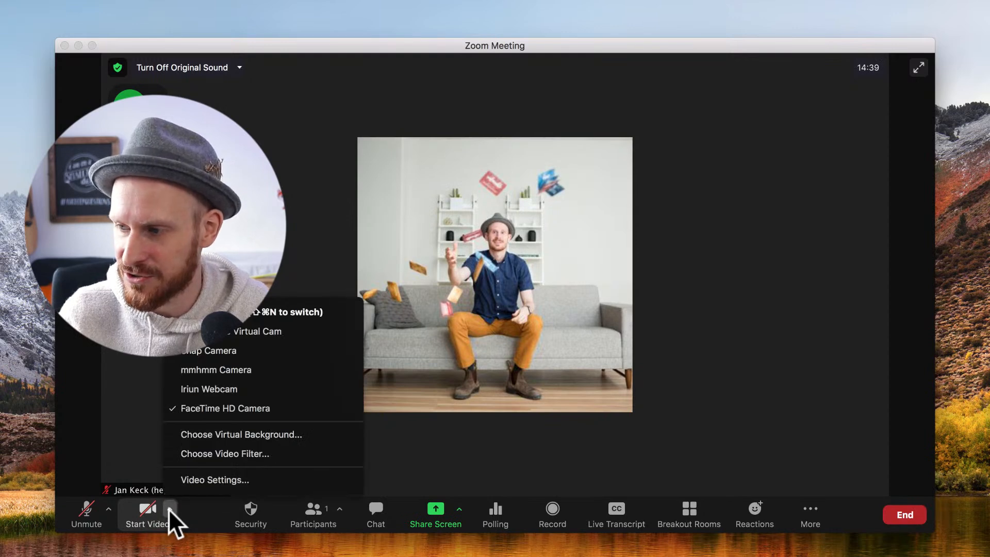
{"action": "mouse_move", "coordinate": [215, 480]}
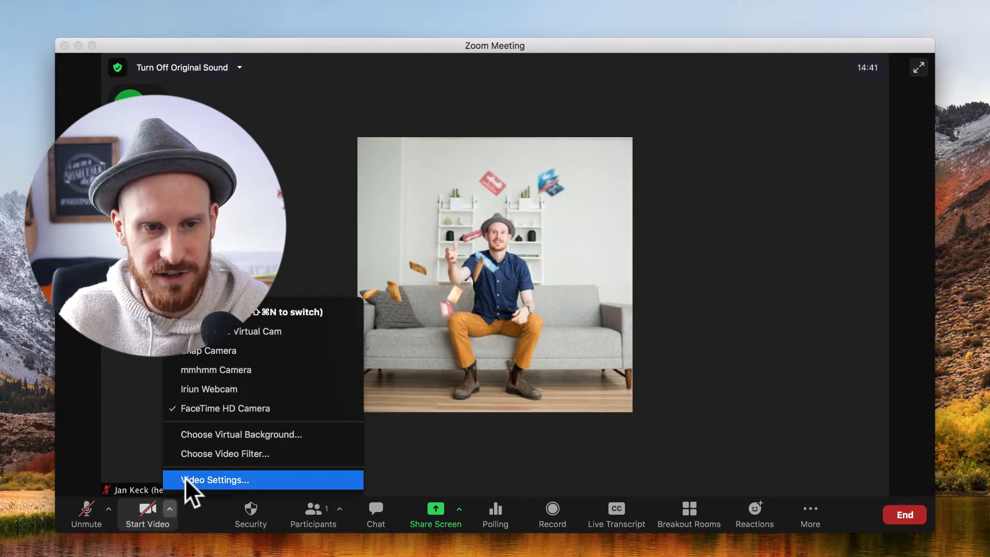
{"action": "mouse_move", "coordinate": [240, 440]}
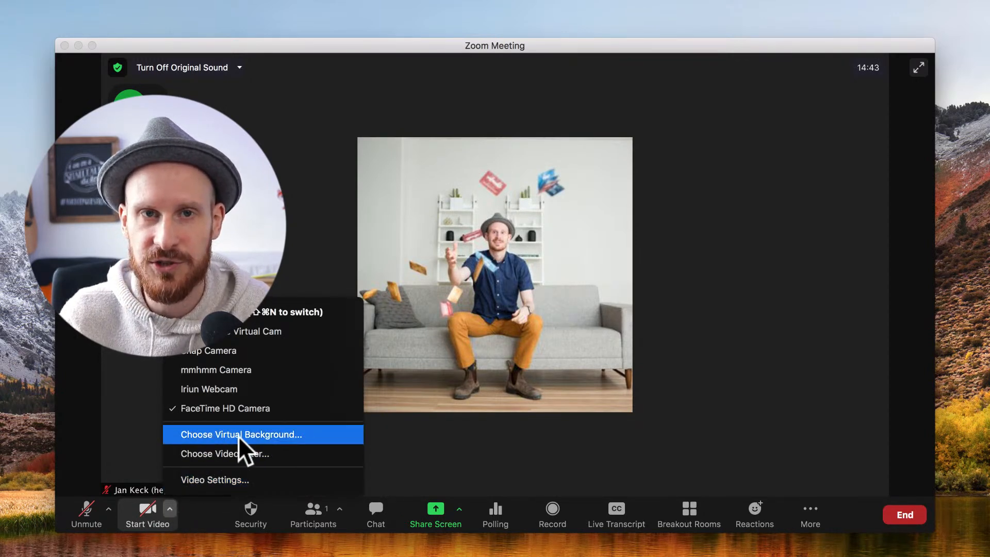
{"action": "left_click", "coordinate": [241, 435]}
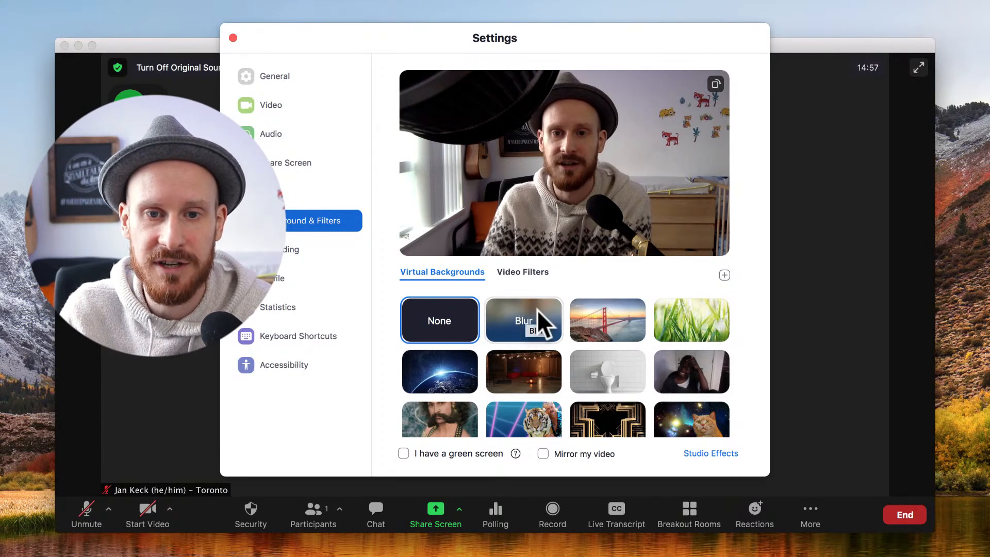
Apply the Blur background, compare it with None, then reapply Blur
{"action": "left_click", "coordinate": [523, 320]}
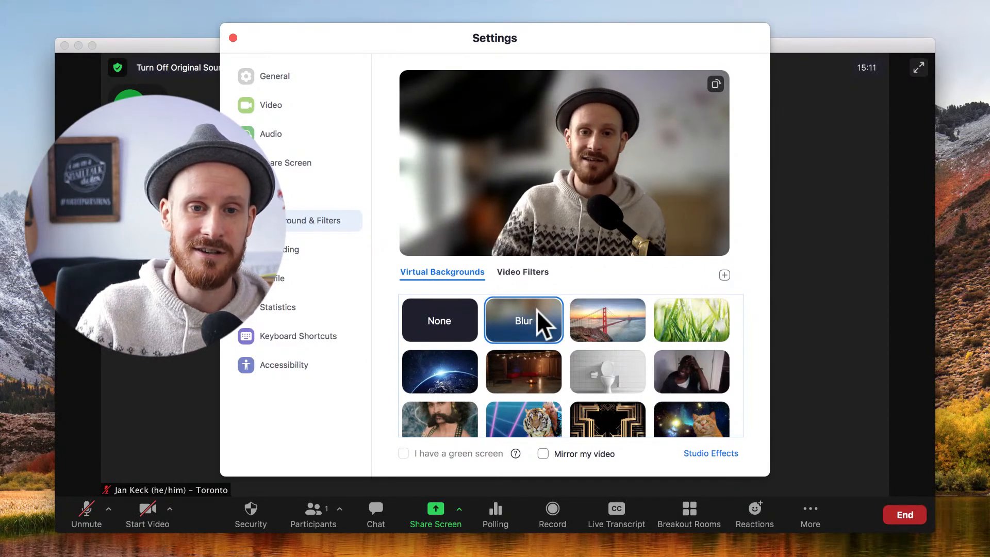
{"action": "left_click", "coordinate": [439, 320]}
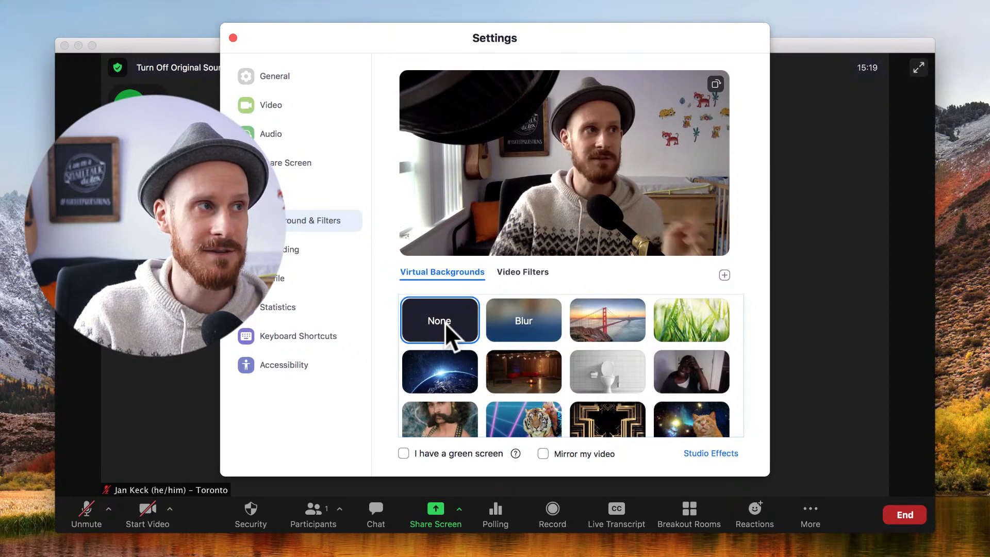
{"action": "left_click", "coordinate": [522, 320]}
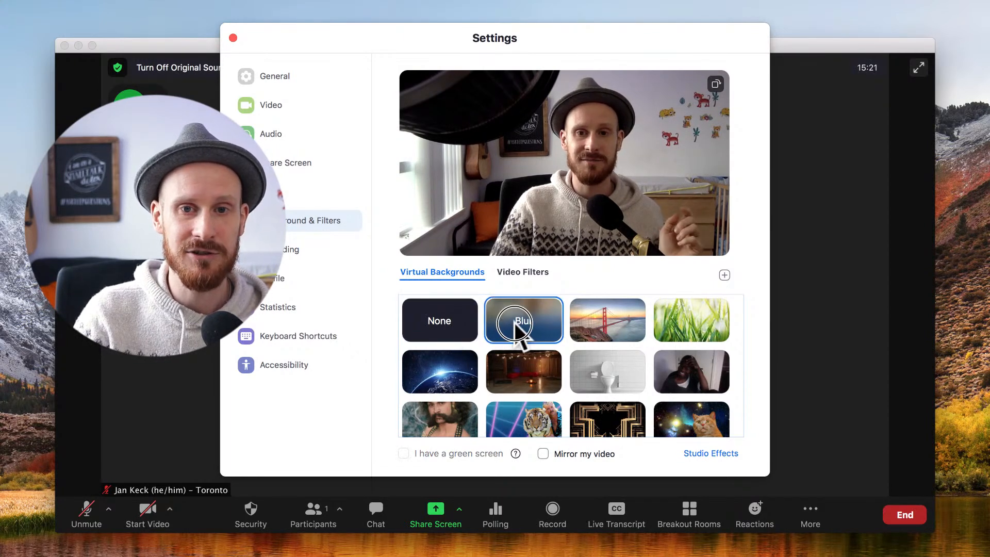
{"action": "left_click", "coordinate": [523, 320]}
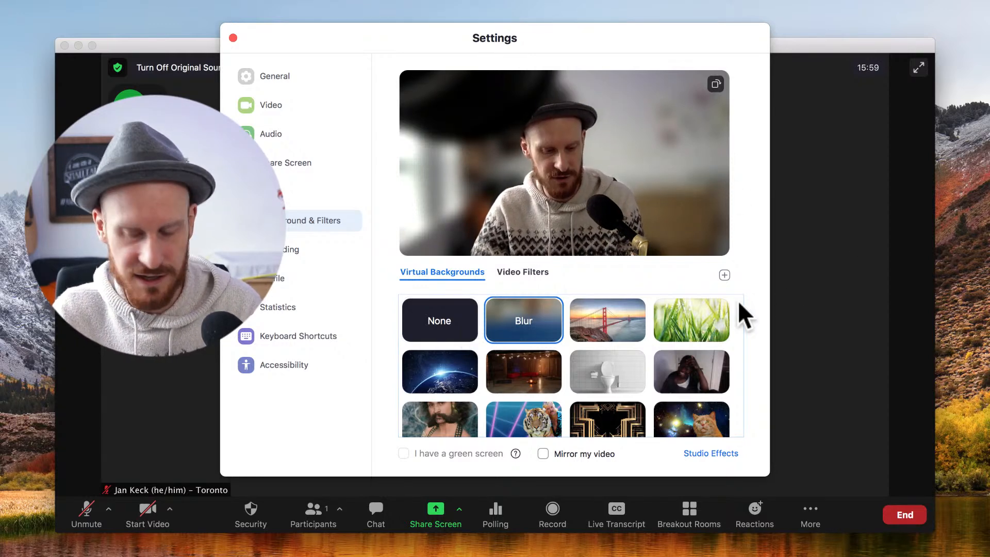
Close the Settings window, revealing the browser's Zoom 5.5.1 macOS update notes
{"action": "left_click", "coordinate": [231, 37]}
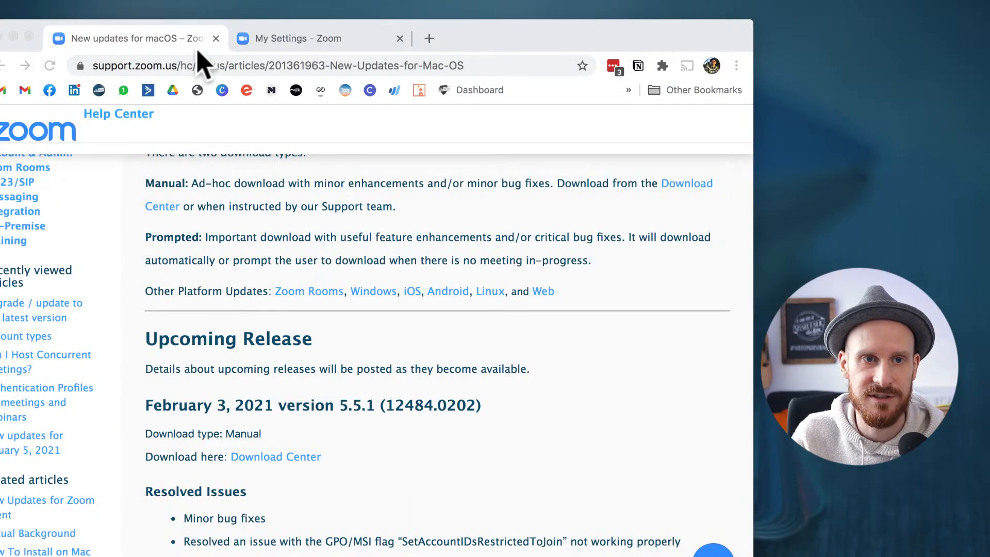
Switch to the web portal's My Settings meeting settings page and scroll through it
{"action": "left_click", "coordinate": [297, 38]}
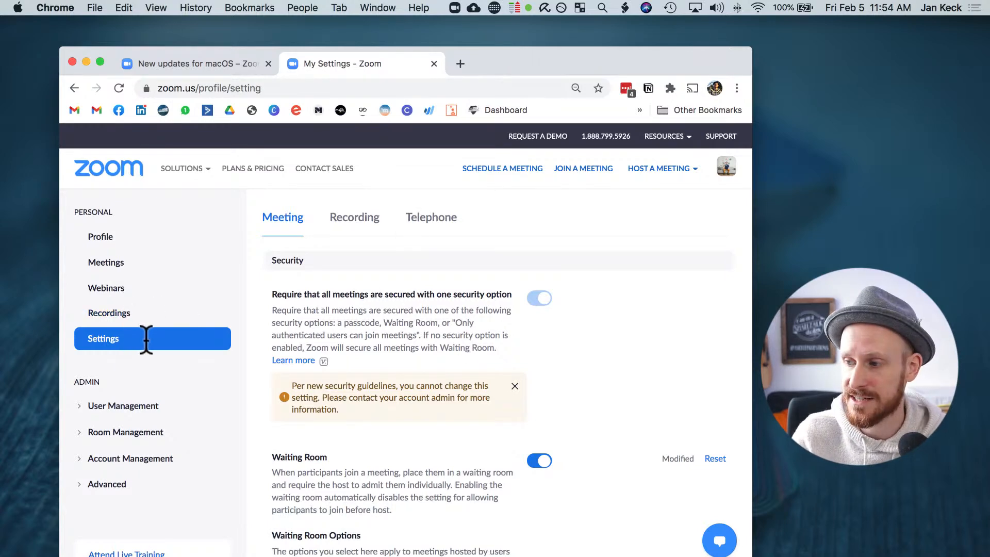
{"action": "mouse_move", "coordinate": [417, 356]}
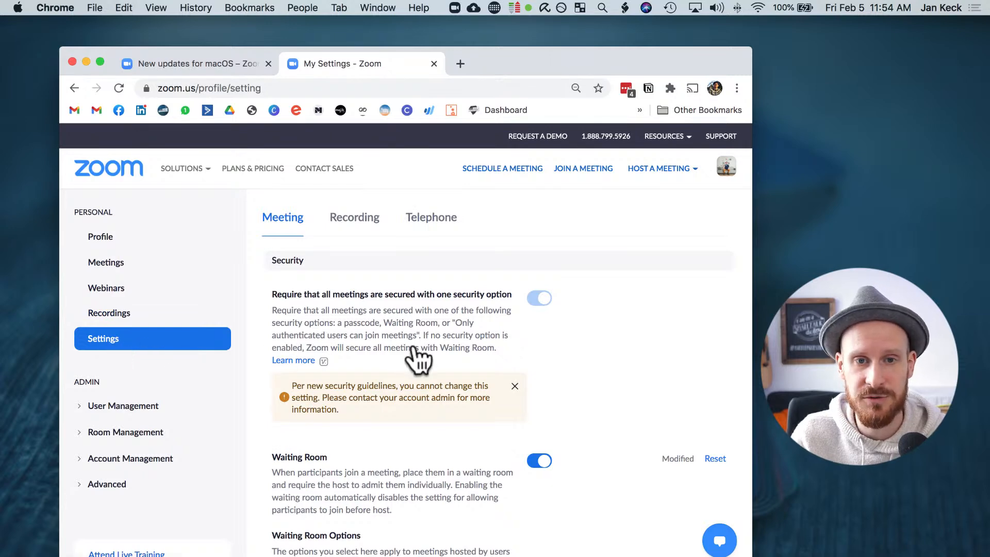
{"action": "scroll", "scroll_direction": "down", "scroll_amount": 3}
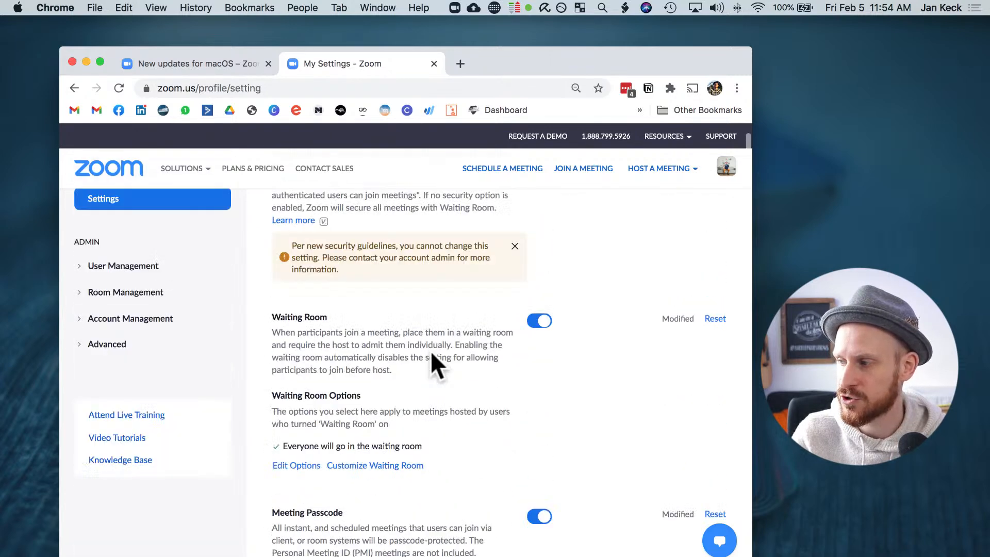
{"action": "scroll", "scroll_direction": "up", "scroll_amount": 3}
{"action": "type", "text": "capt"}
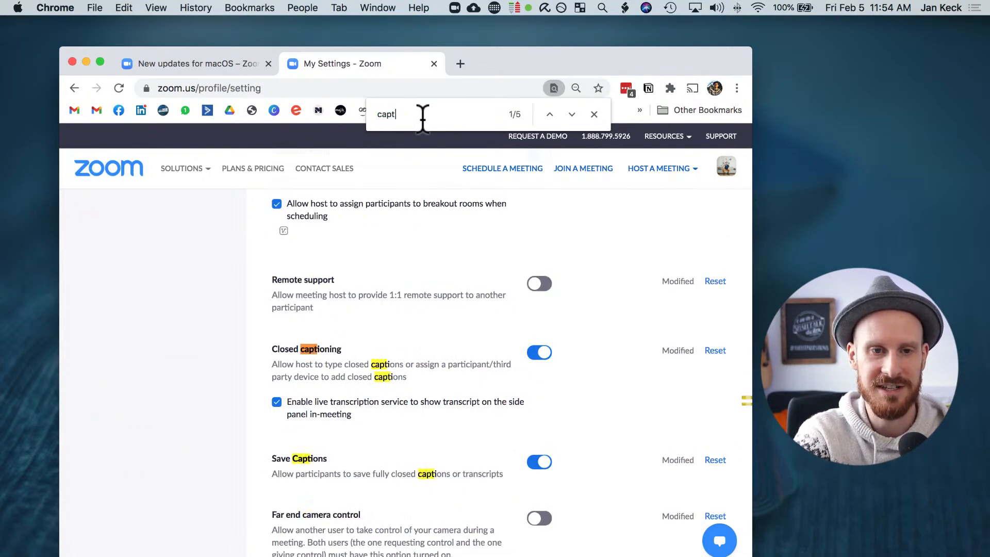
Refine the in-page search to 'captio', showing Closed captioning and Save Captions enabled
{"action": "type", "text": "io"}
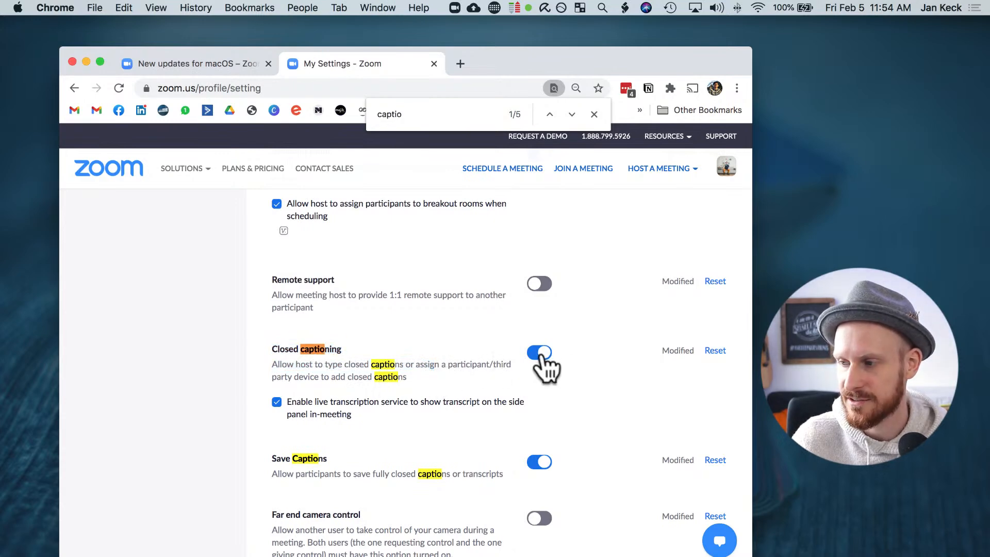
{"action": "mouse_move", "coordinate": [290, 407]}
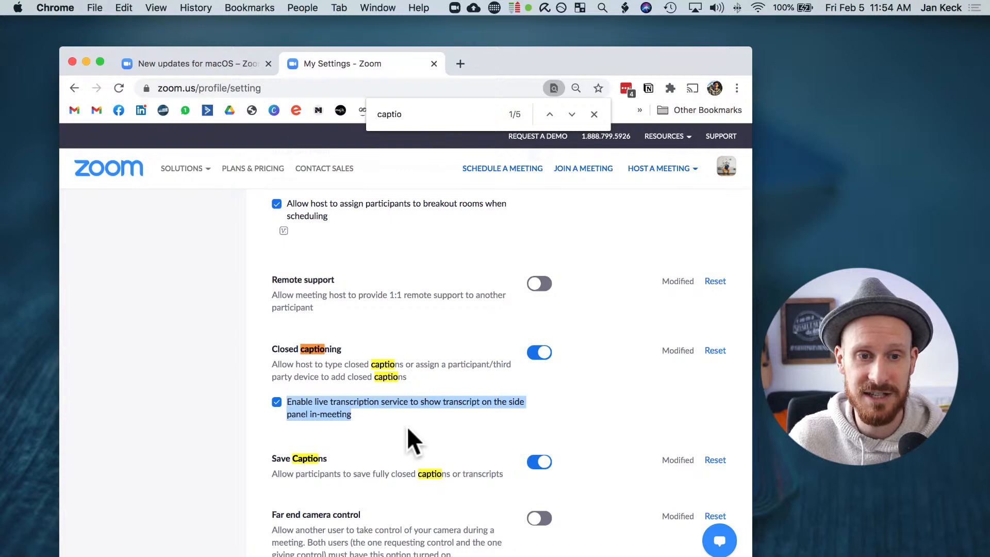
{"action": "mouse_move", "coordinate": [369, 391]}
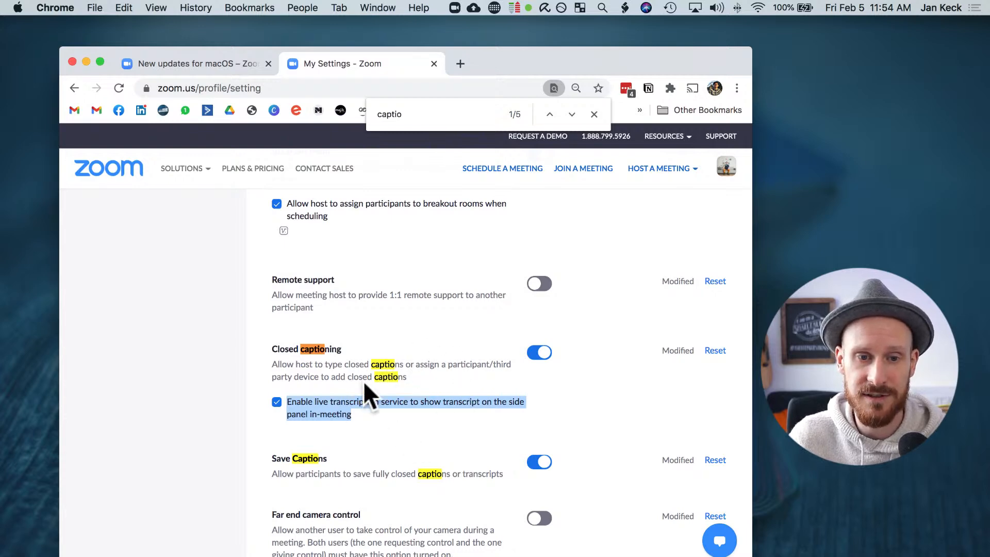
{"action": "mouse_move", "coordinate": [290, 477]}
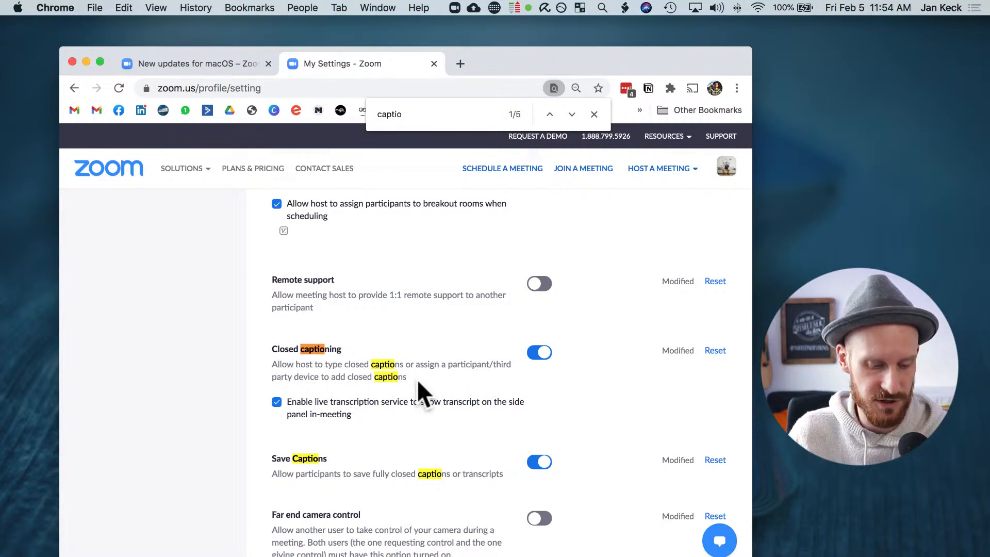
{"action": "mouse_move", "coordinate": [500, 287]}
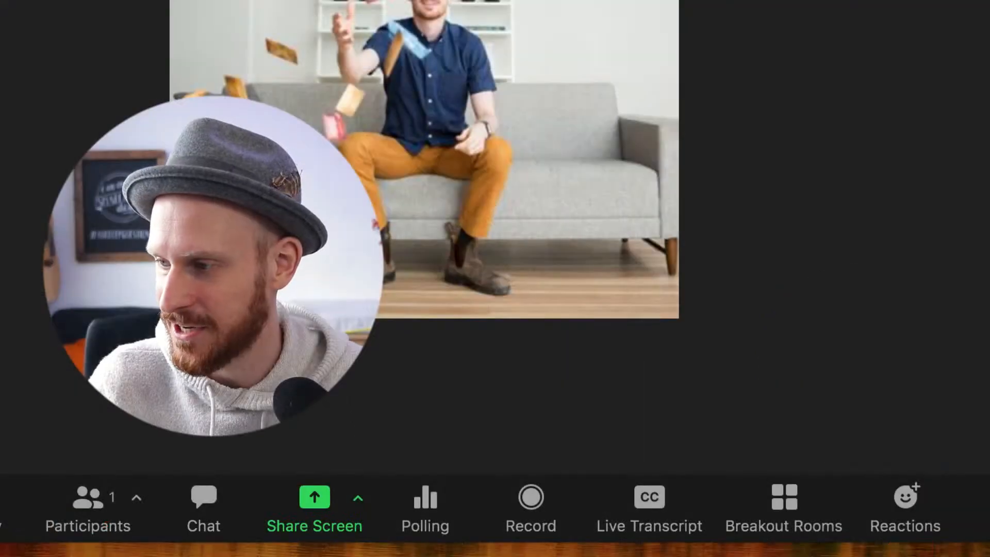
Open the meeting's captioning options and choose Enable Auto-Transcription
{"action": "left_click", "coordinate": [649, 496]}
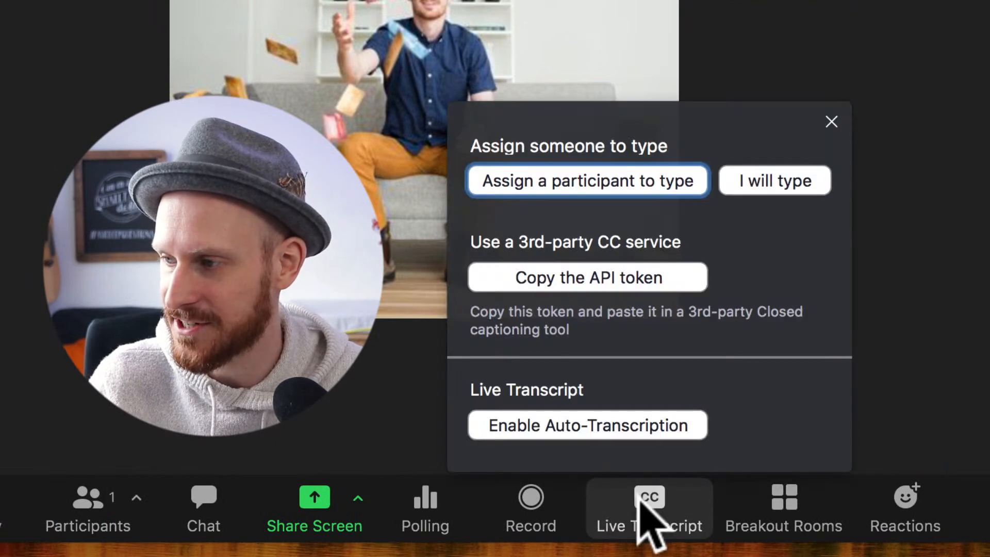
{"action": "mouse_move", "coordinate": [565, 225]}
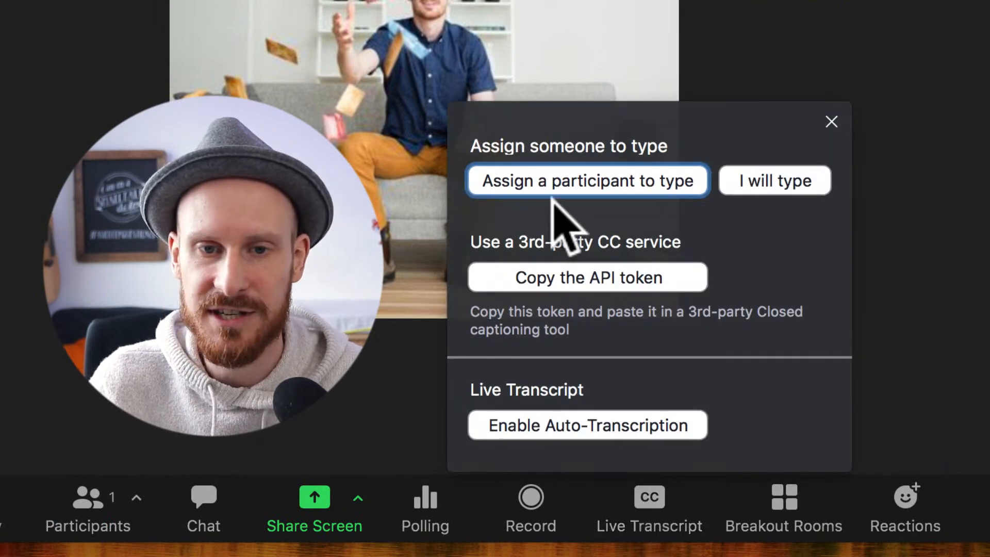
{"action": "mouse_move", "coordinate": [622, 208]}
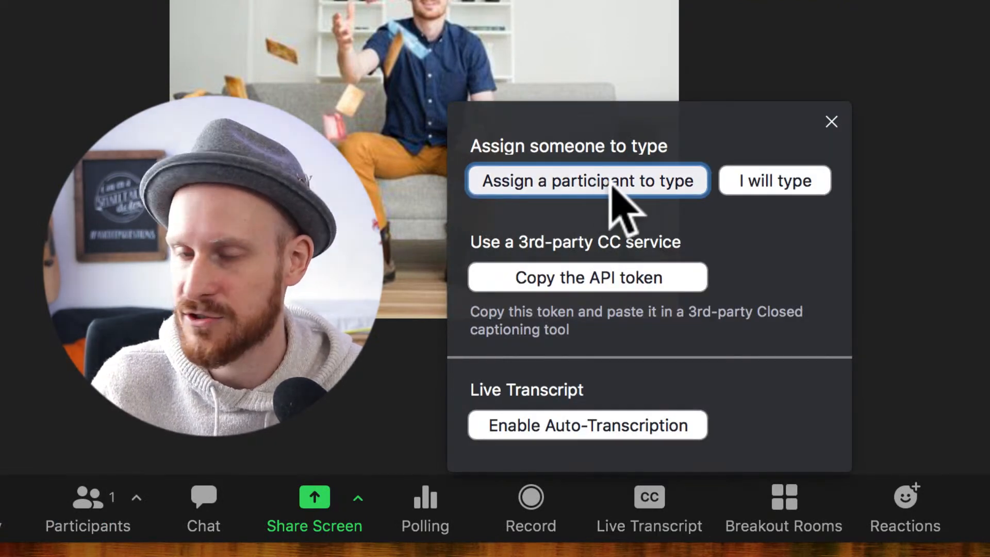
{"action": "mouse_move", "coordinate": [678, 215]}
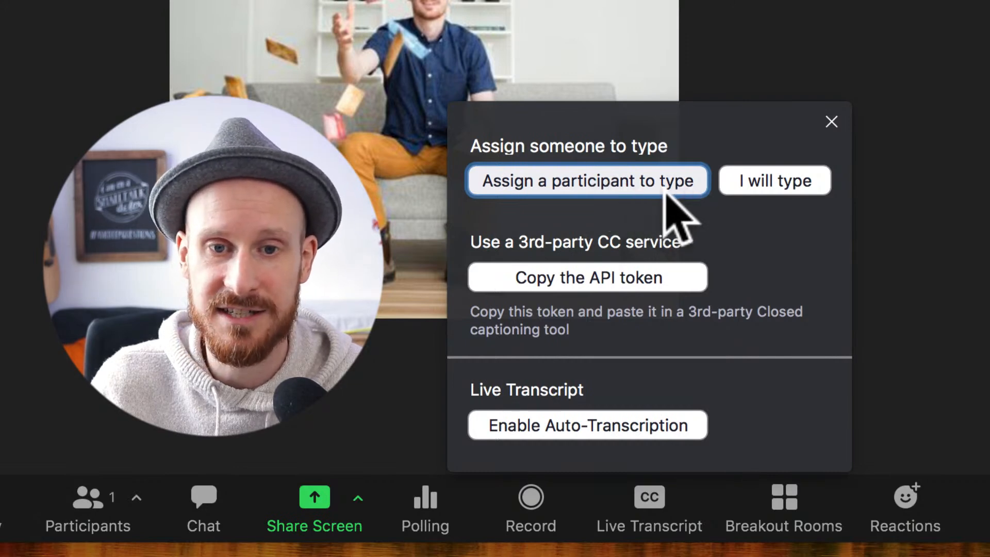
{"action": "mouse_move", "coordinate": [694, 214]}
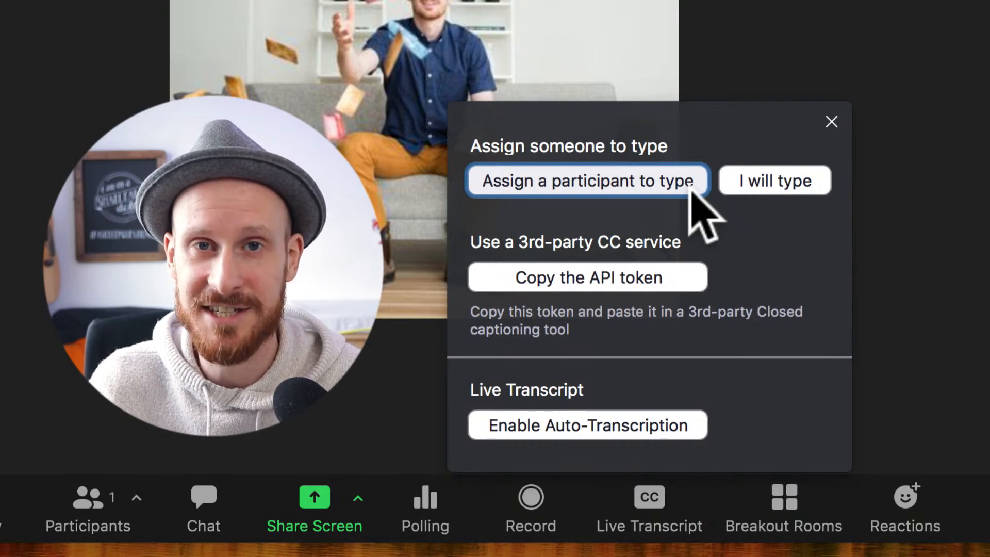
{"action": "mouse_move", "coordinate": [745, 284]}
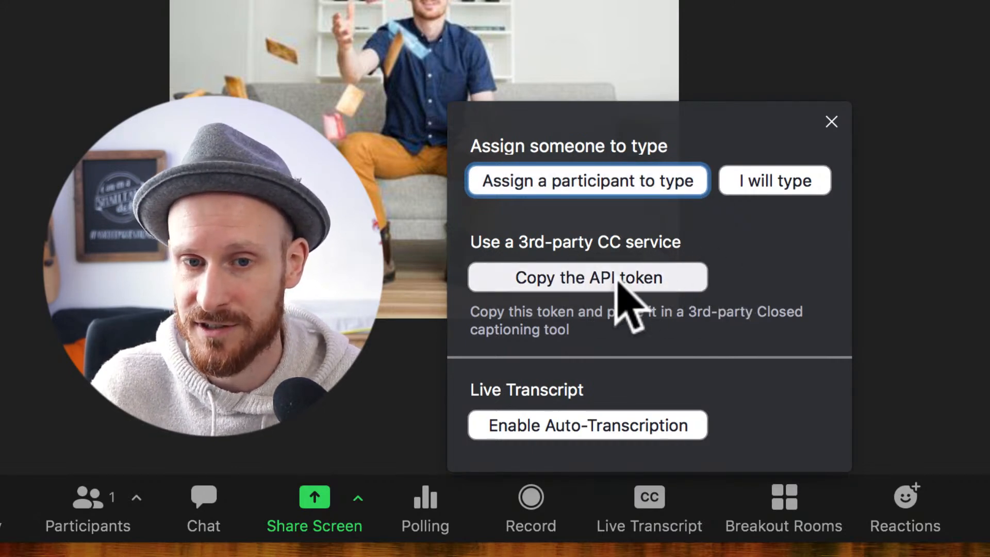
{"action": "mouse_move", "coordinate": [676, 316]}
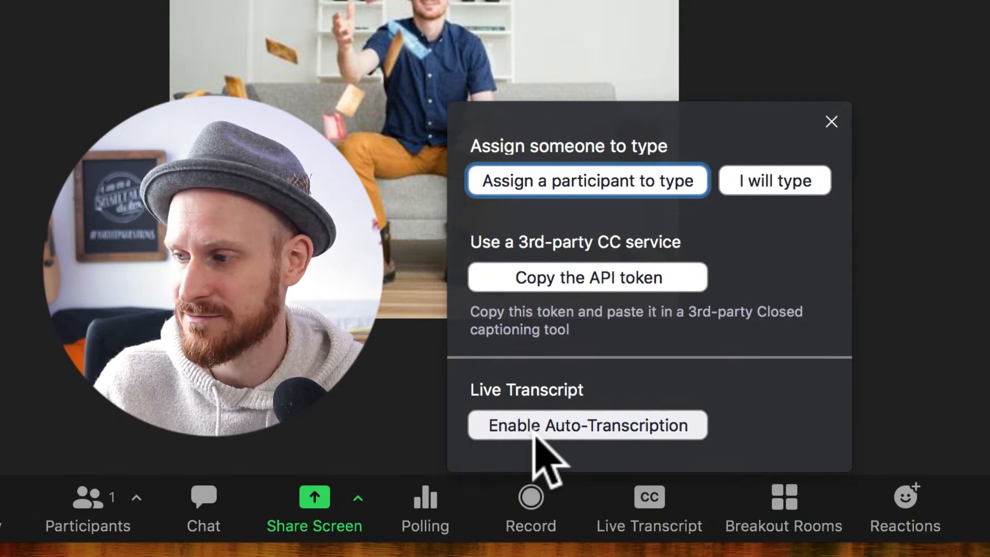
{"action": "mouse_move", "coordinate": [688, 455]}
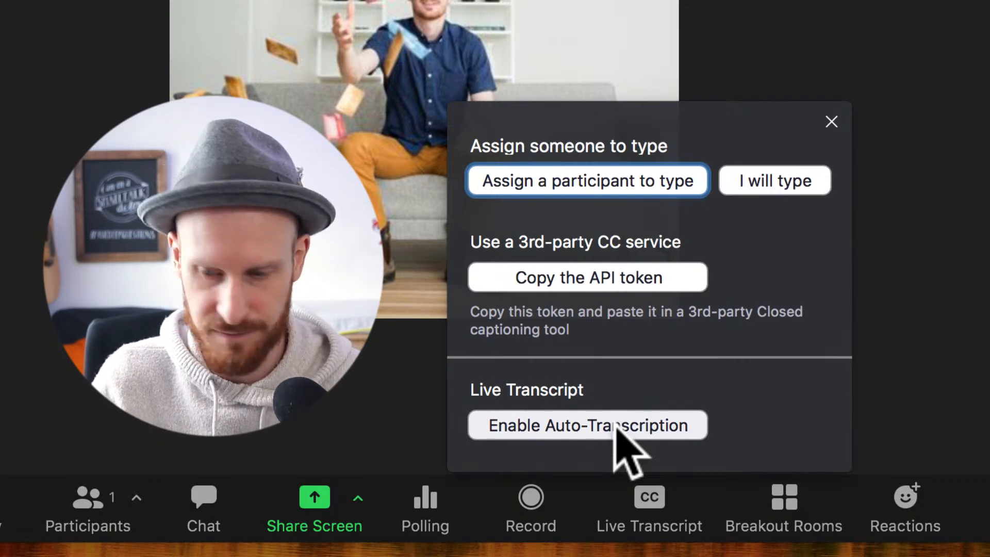
{"action": "left_click", "coordinate": [587, 425]}
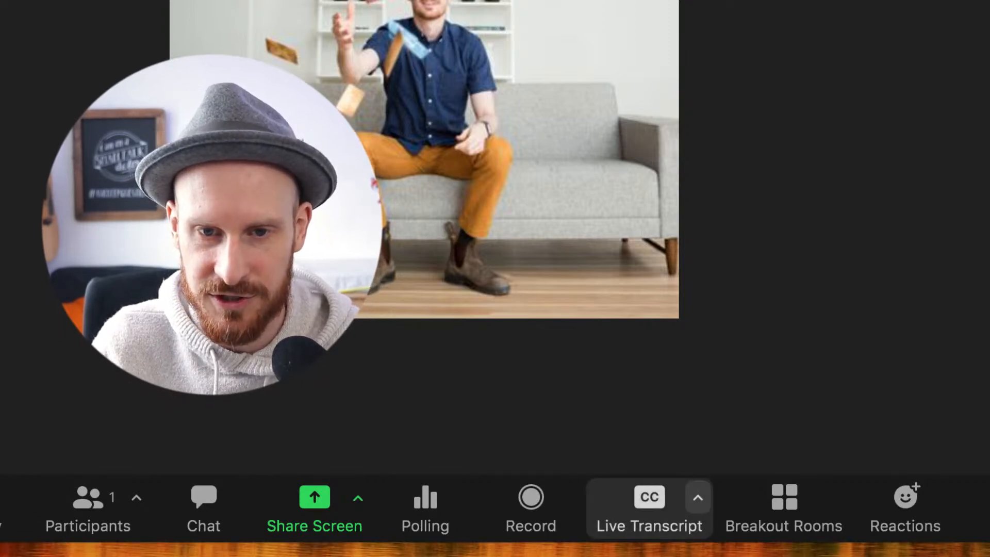
Open the Live Transcript menu showing Hide Subtitle, View Full Transcript and Subtitle Settings
{"action": "left_click", "coordinate": [698, 497]}
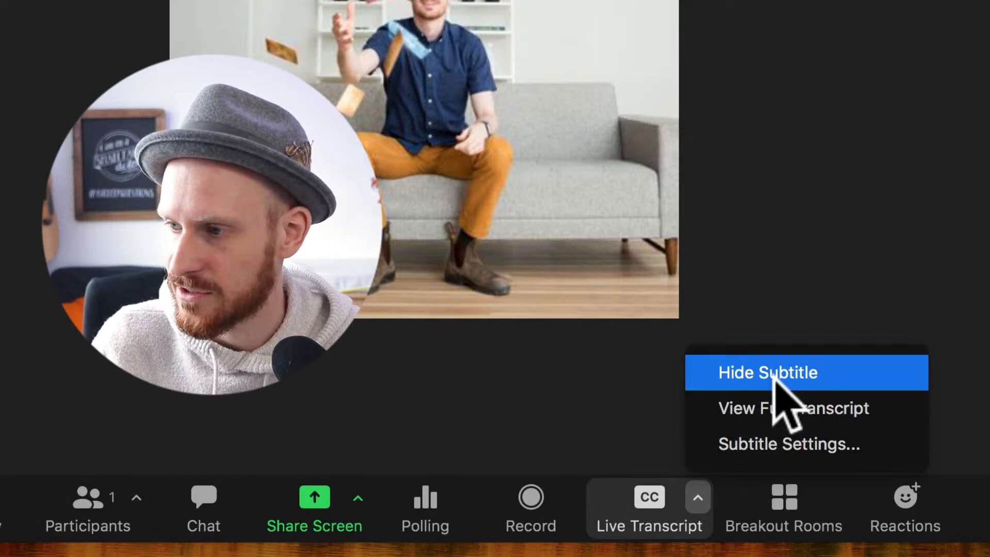
{"action": "mouse_move", "coordinate": [840, 284]}
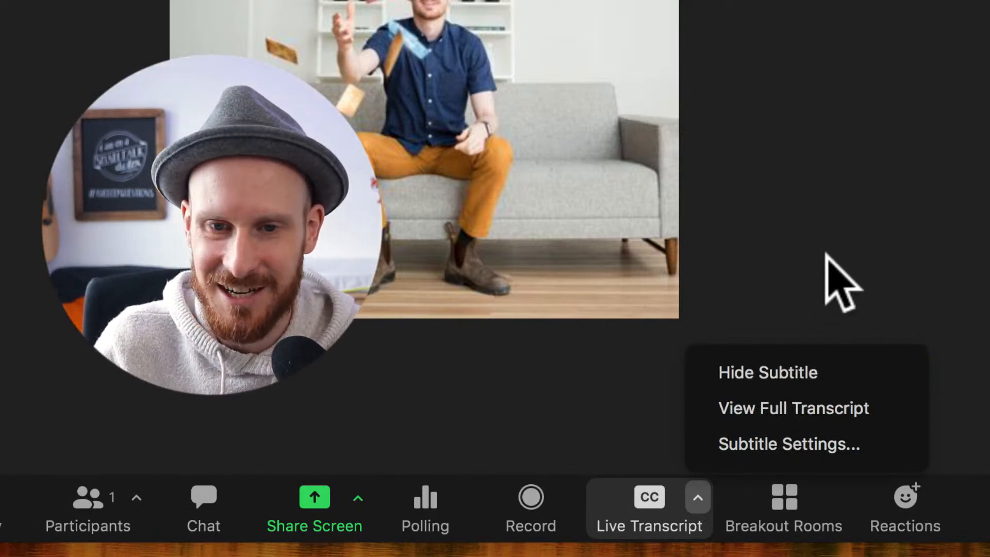
{"action": "mouse_move", "coordinate": [793, 408]}
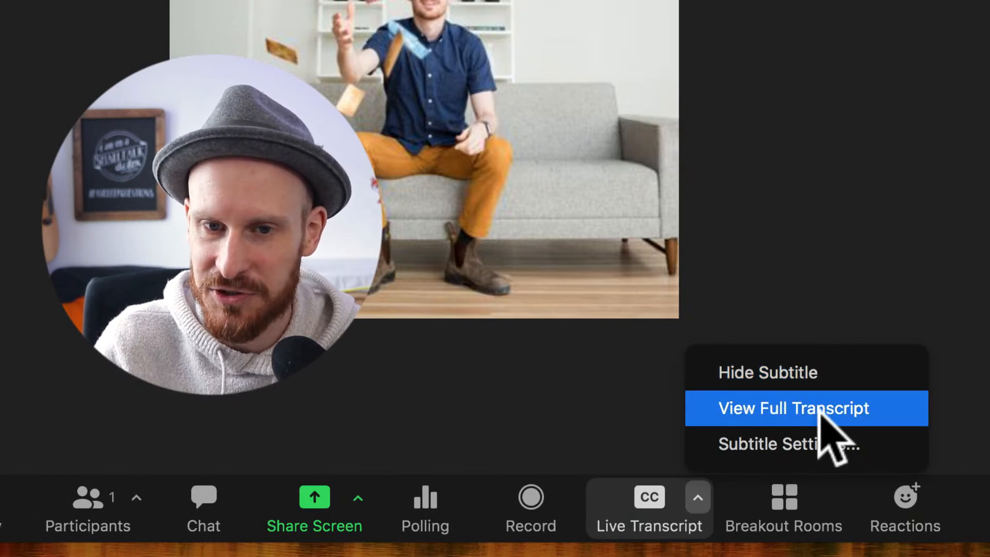
{"action": "mouse_move", "coordinate": [768, 372]}
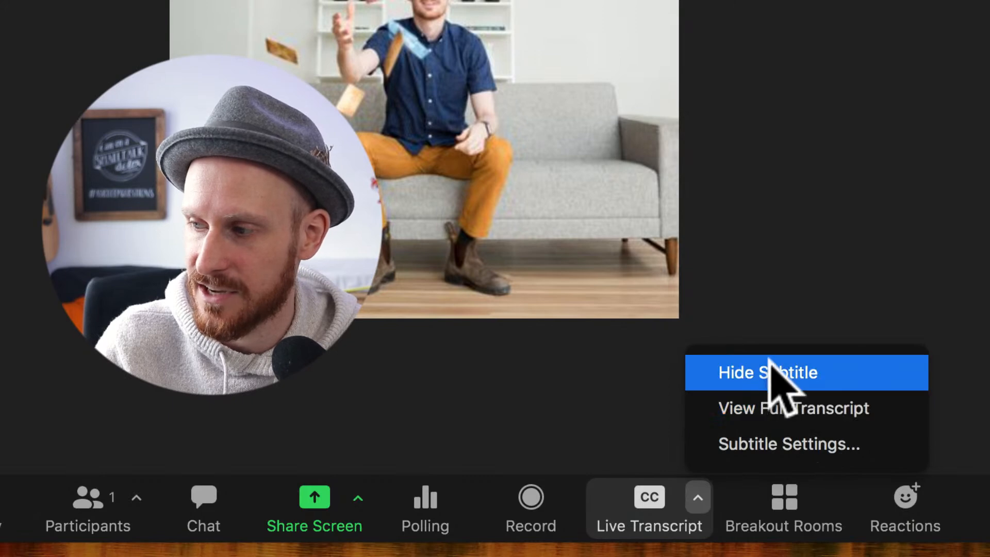
{"action": "mouse_move", "coordinate": [793, 408]}
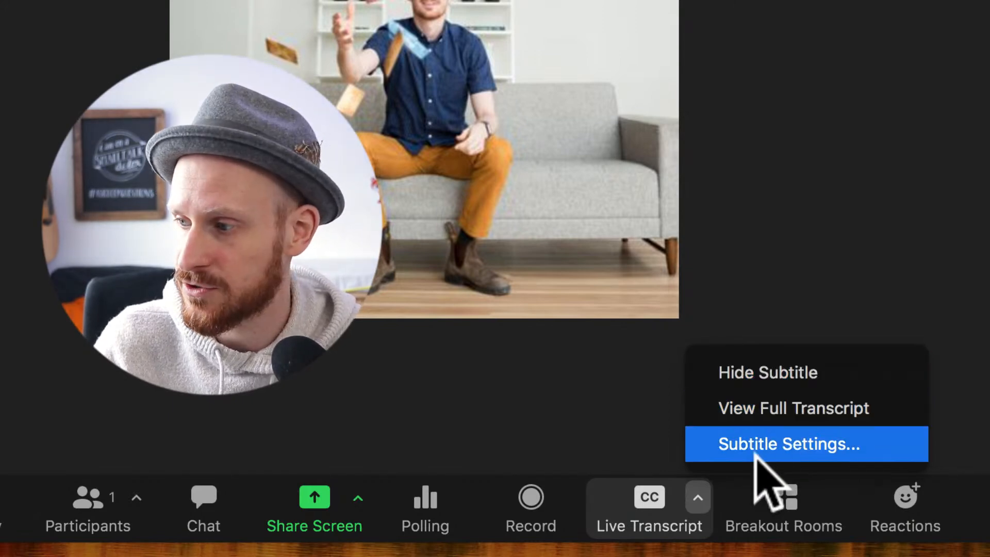
{"action": "mouse_move", "coordinate": [802, 467]}
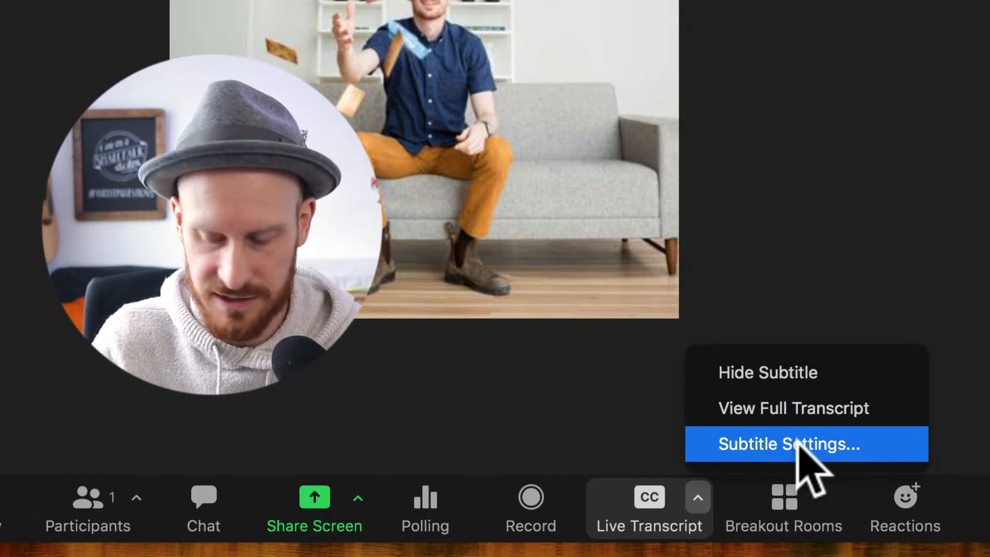
Raise the closed captioning font size to 23 in Subtitle Settings, then close Settings
{"action": "left_click", "coordinate": [788, 443]}
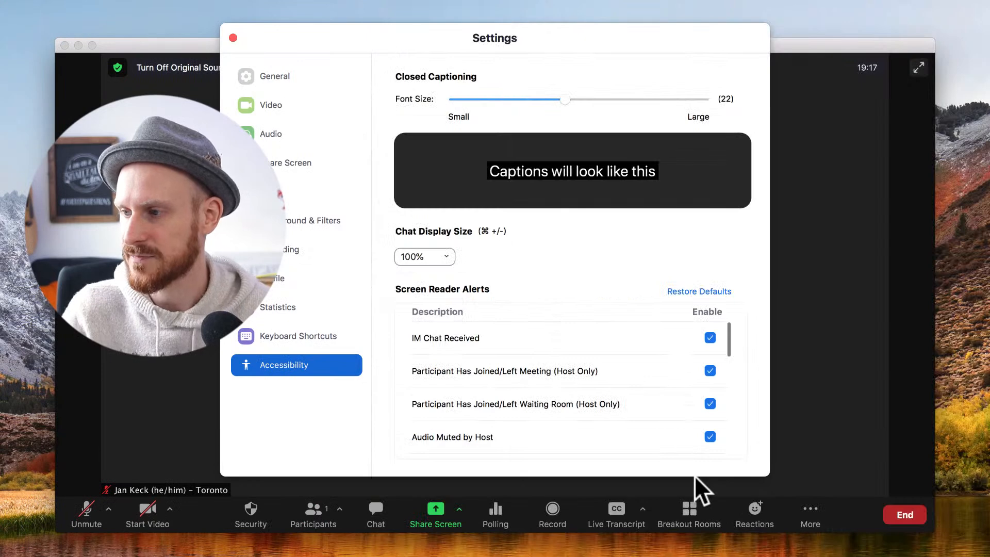
{"action": "mouse_move", "coordinate": [644, 433]}
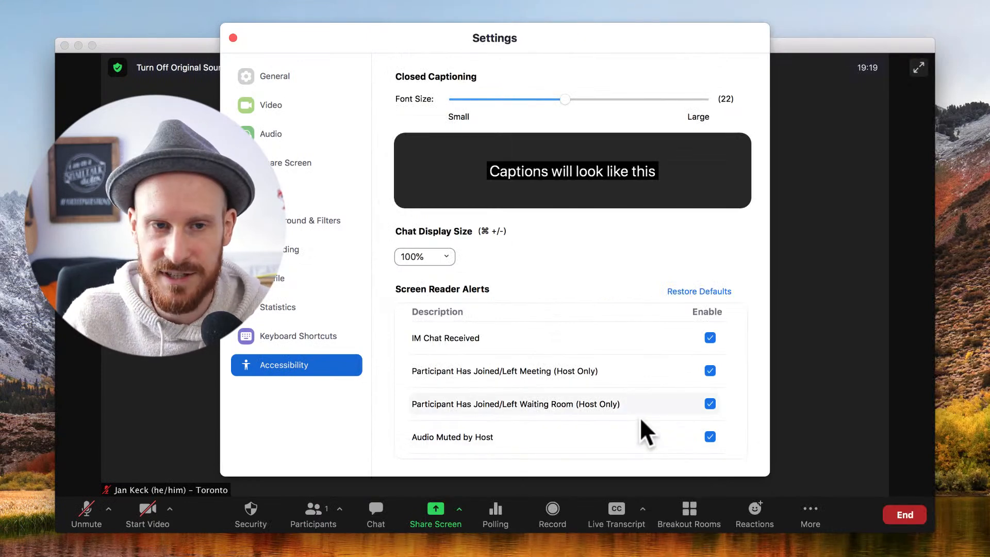
{"action": "mouse_move", "coordinate": [278, 372]}
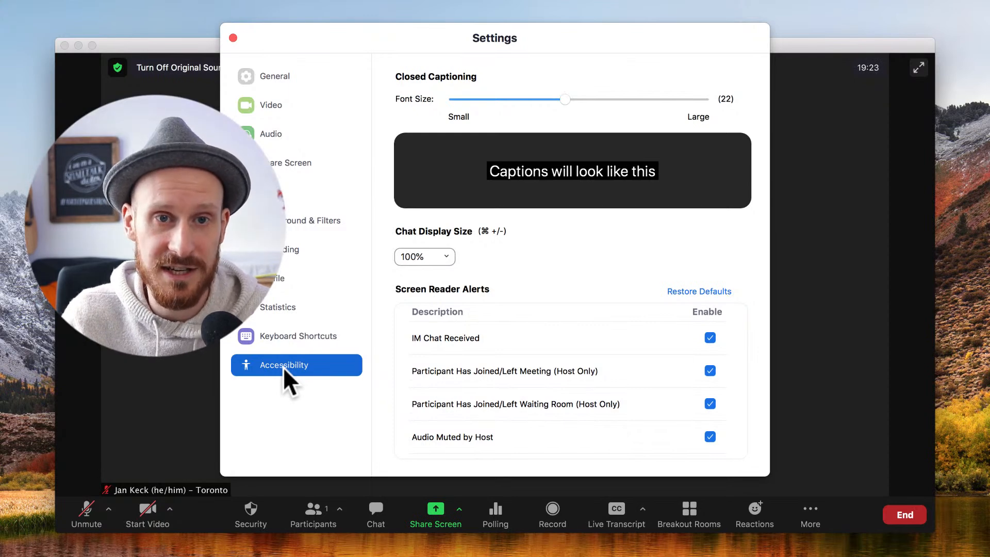
{"action": "mouse_move", "coordinate": [578, 117]}
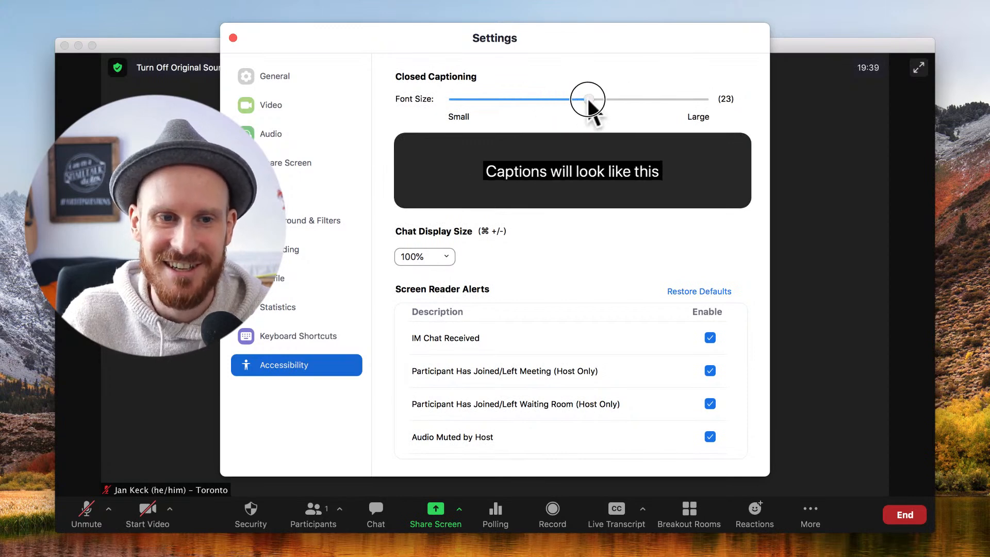
{"action": "left_click", "coordinate": [231, 38]}
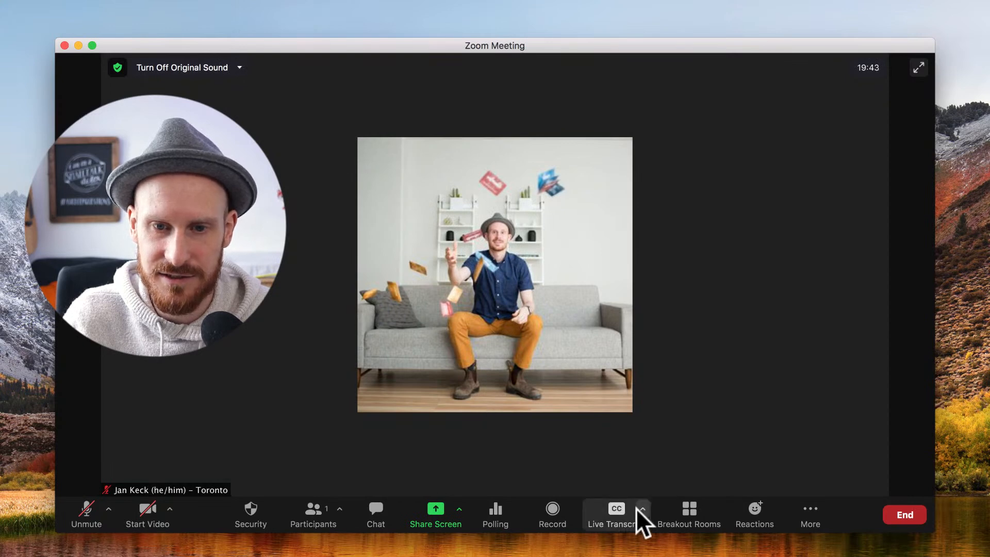
{"action": "left_click", "coordinate": [643, 508]}
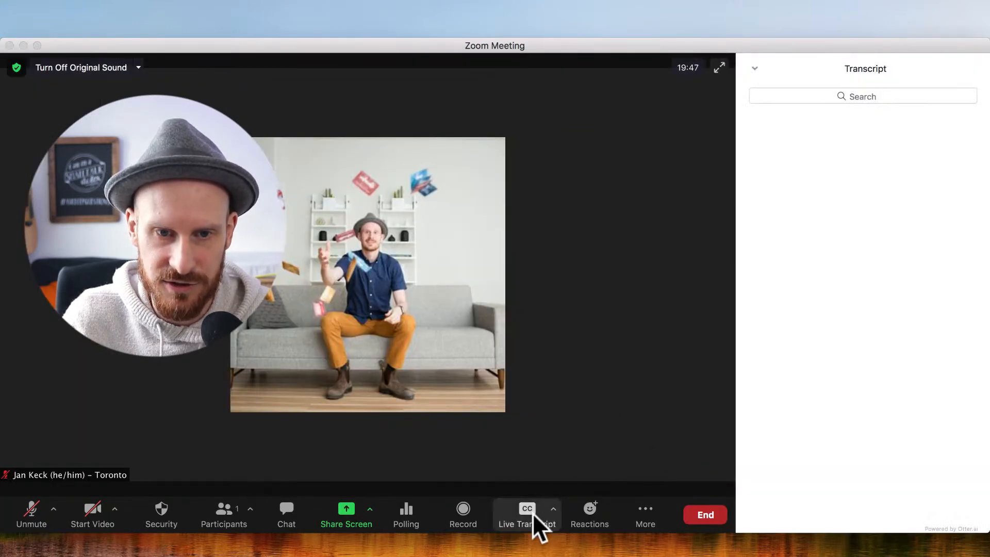
{"action": "mouse_move", "coordinate": [652, 272]}
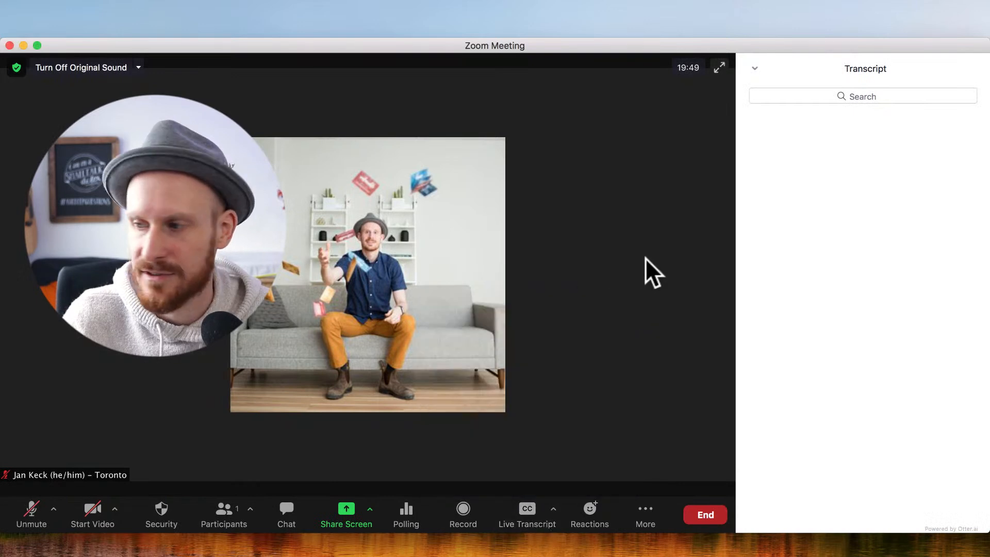
{"action": "mouse_move", "coordinate": [700, 272]}
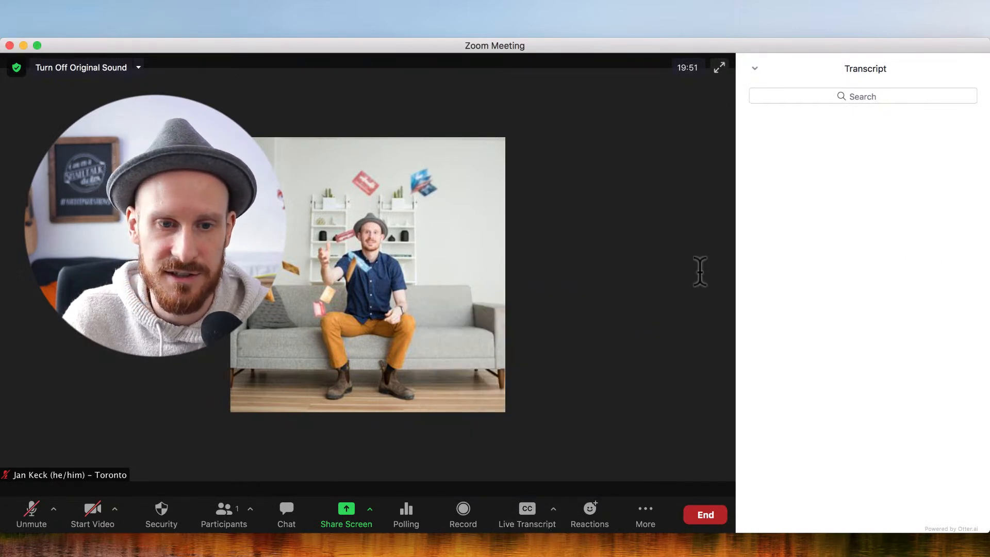
{"action": "mouse_move", "coordinate": [571, 401]}
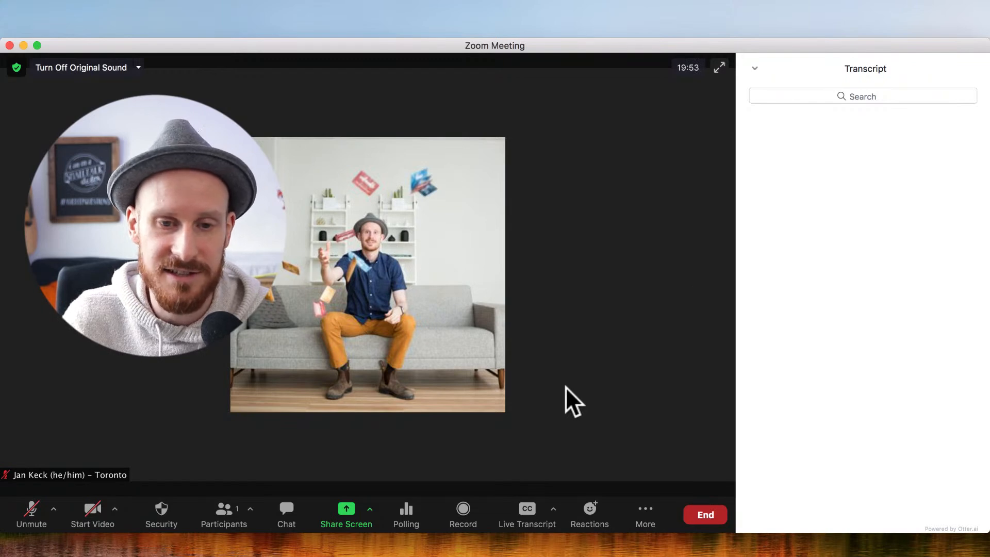
{"action": "mouse_move", "coordinate": [526, 511]}
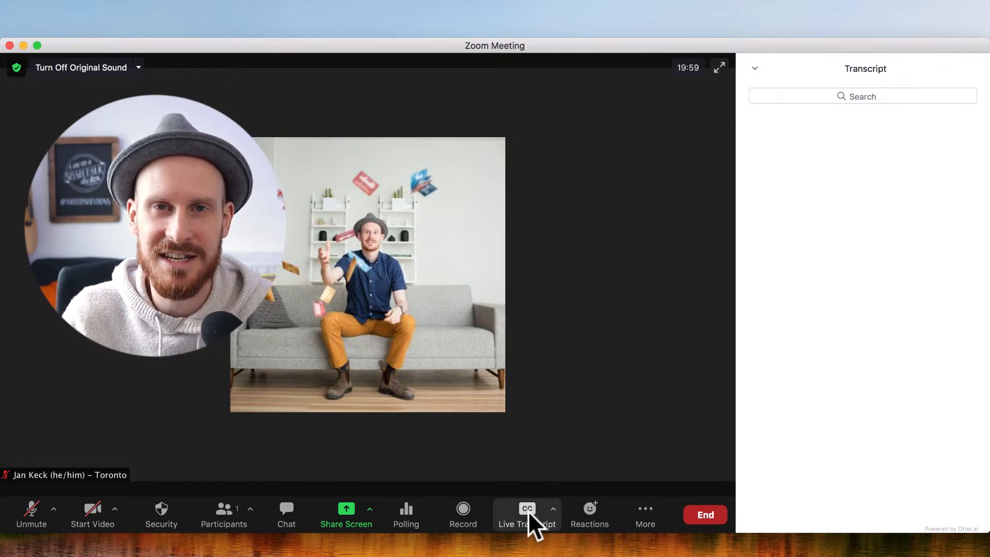
{"action": "left_click", "coordinate": [527, 511]}
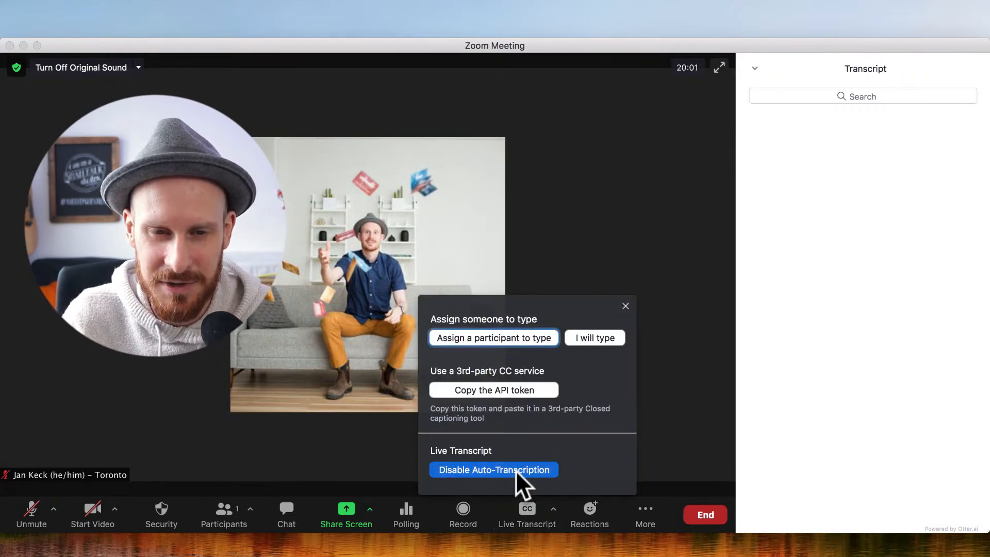
{"action": "left_click", "coordinate": [493, 469]}
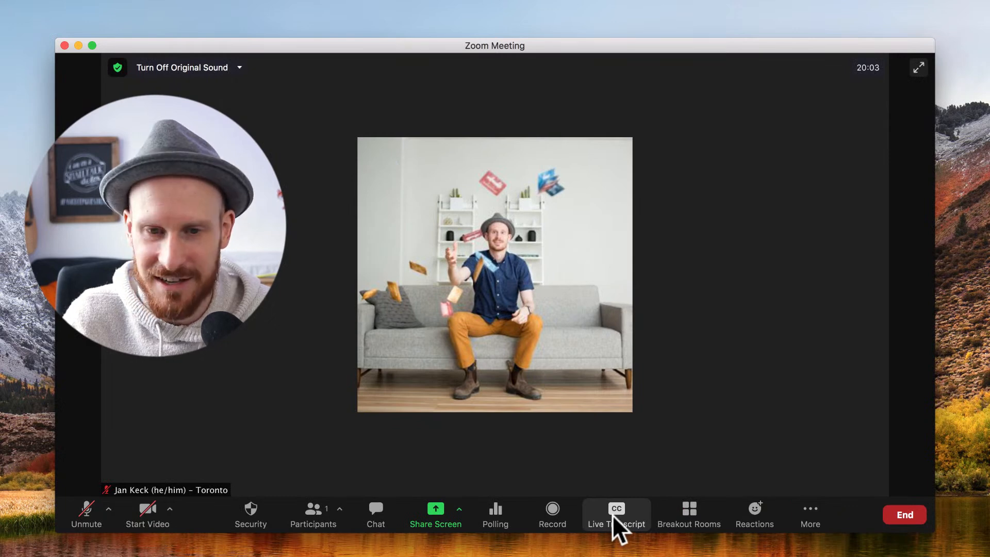
Unmute the microphone for live captions and view the full meeting transcript panel
{"action": "left_click", "coordinate": [615, 512]}
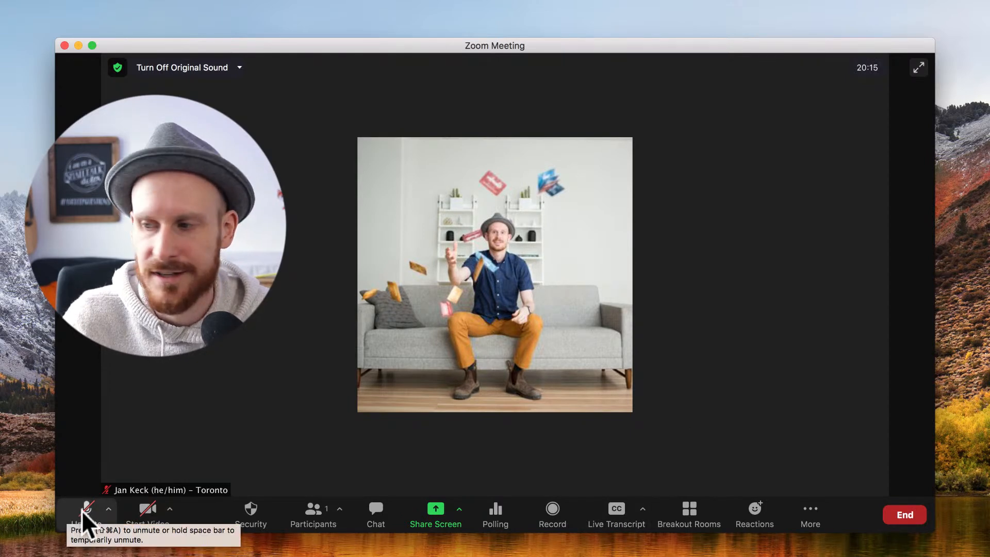
{"action": "mouse_move", "coordinate": [150, 455]}
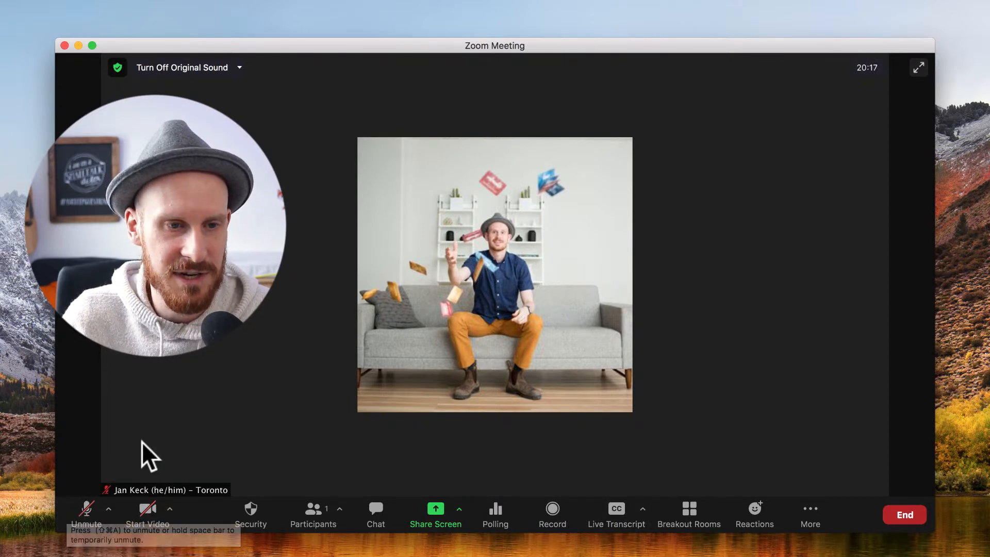
{"action": "left_click", "coordinate": [86, 514]}
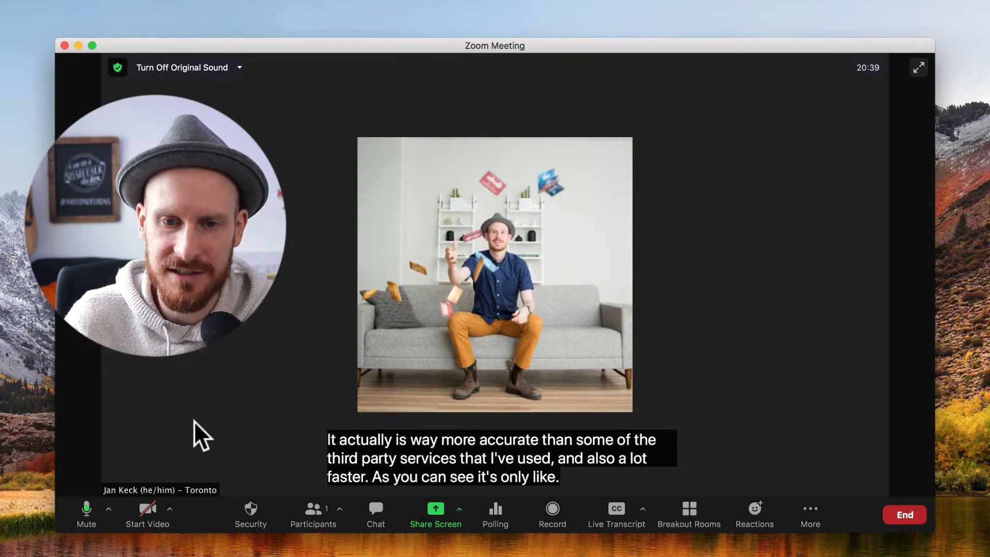
{"action": "left_click", "coordinate": [643, 509]}
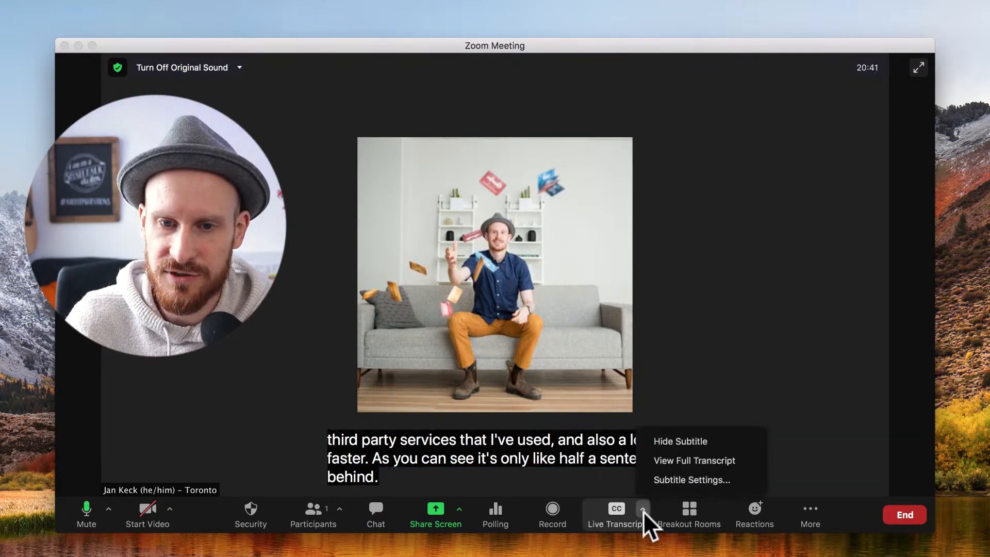
{"action": "left_click", "coordinate": [693, 461]}
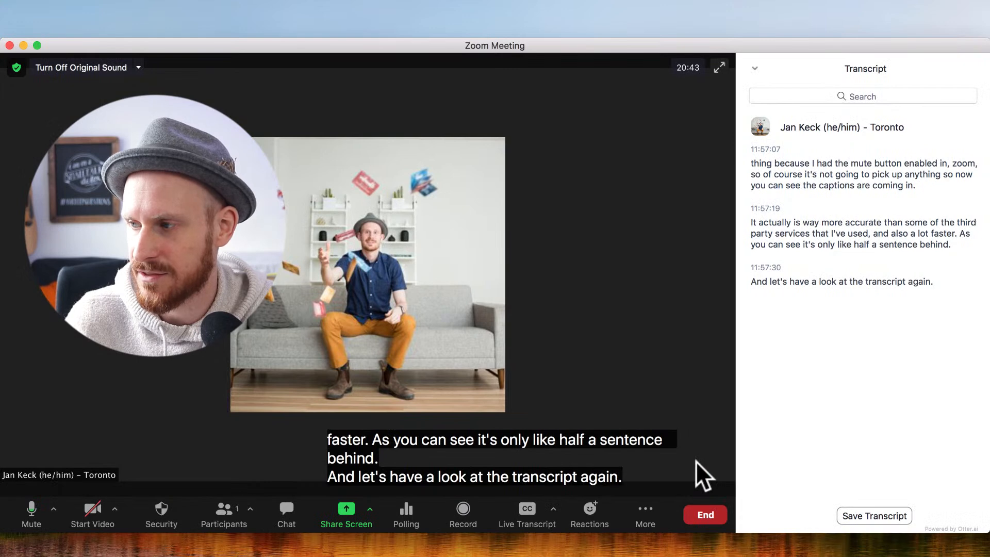